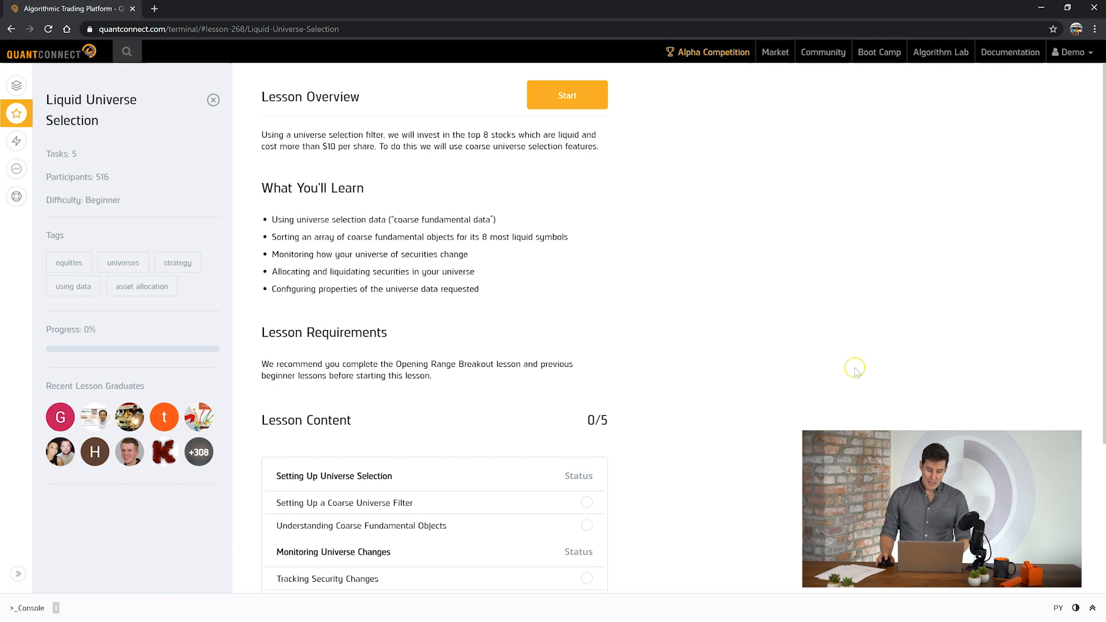
mouse_move(797, 413)
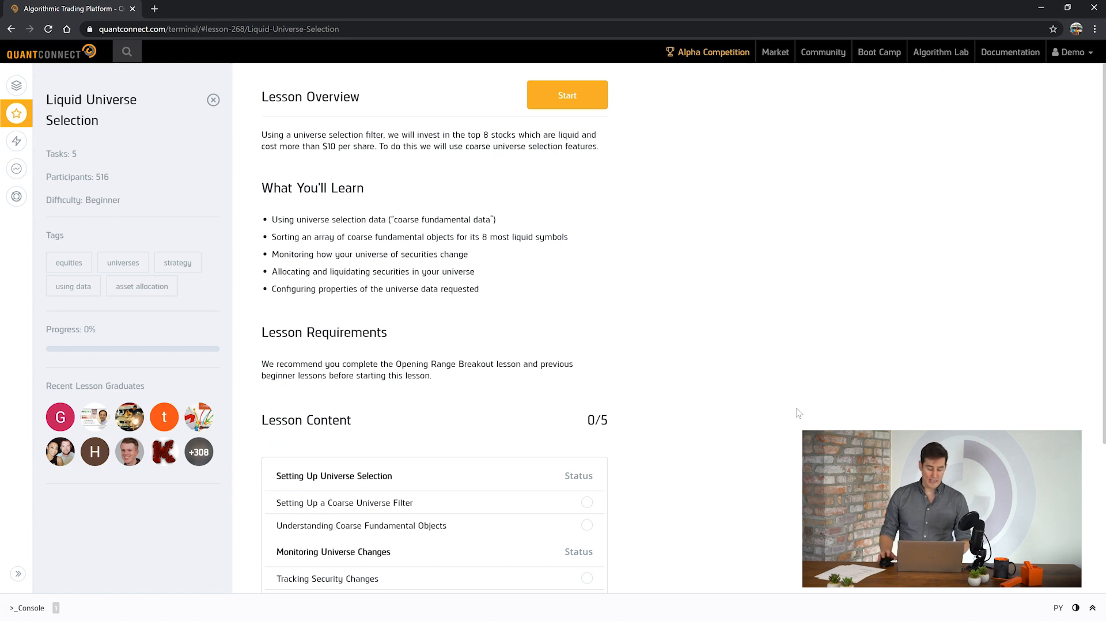
Enter the 'Setting Up a Coarse Universe Filter' task from the lesson overview.
click(429, 530)
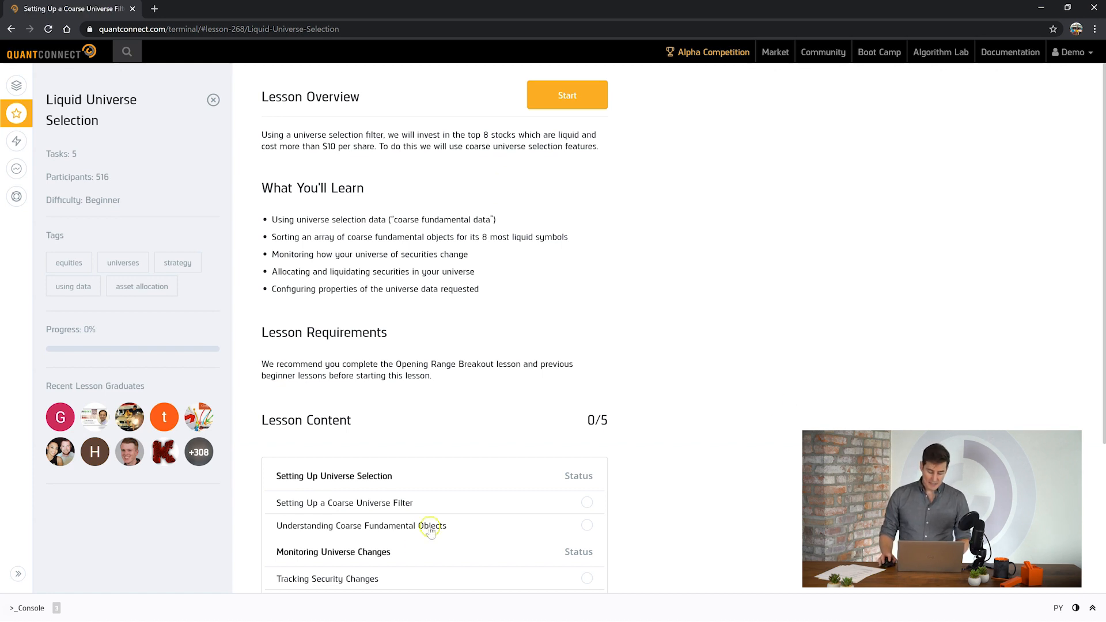
Write CoarseSelectionFilter so it stores self.coarse = coarse and returns Universe.Unchanged.
click(345, 503)
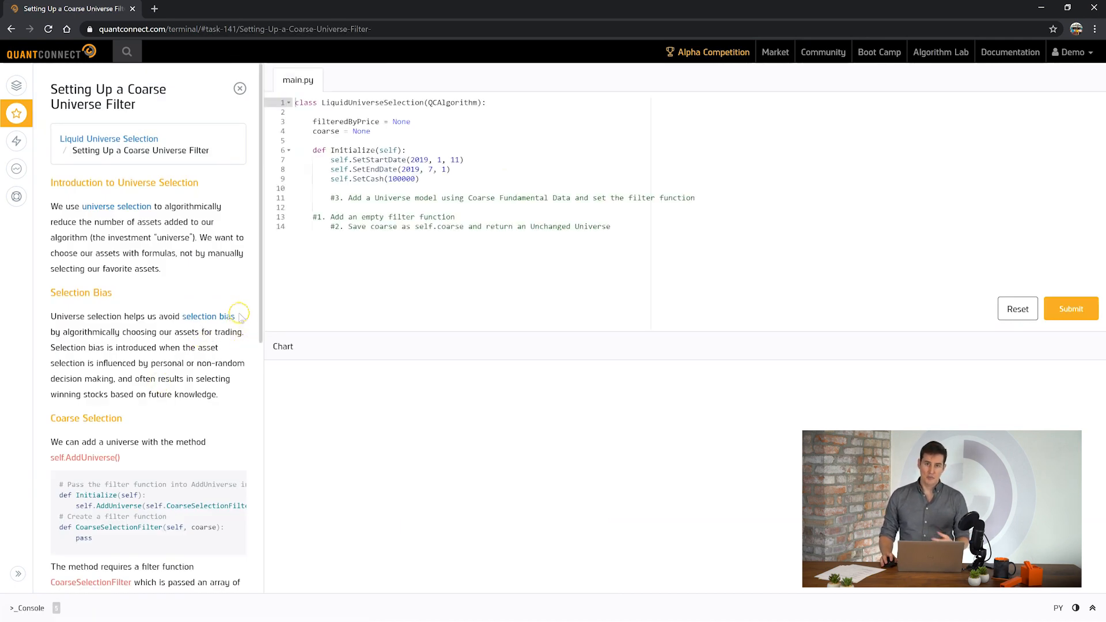
scroll(down, 3)
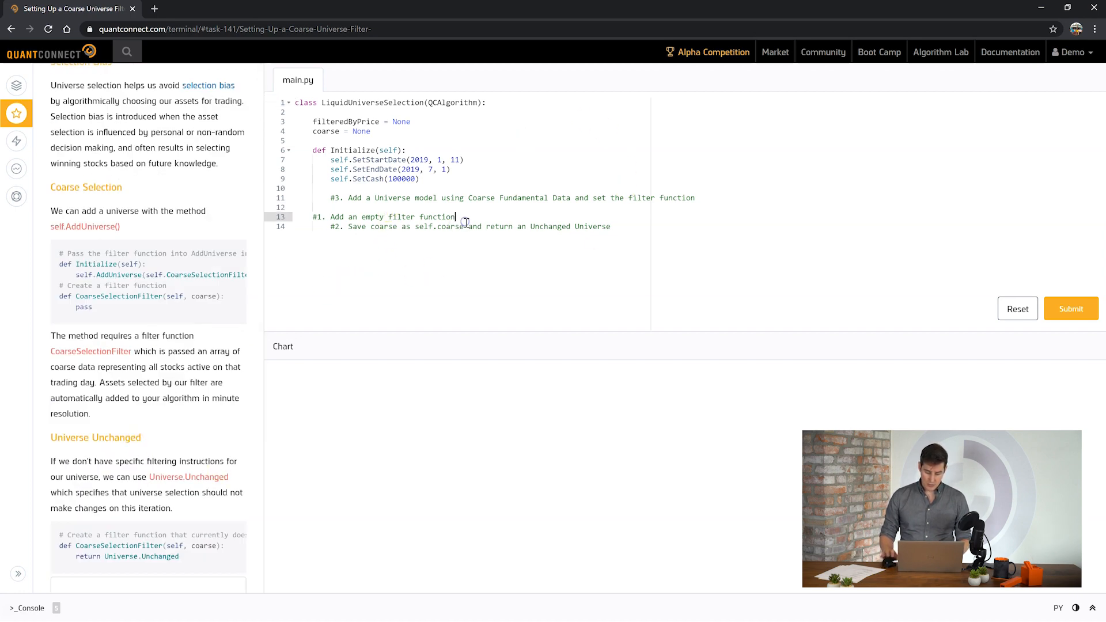
key(enter)
text(def CoarseSelectionFilter(self, coarse):)
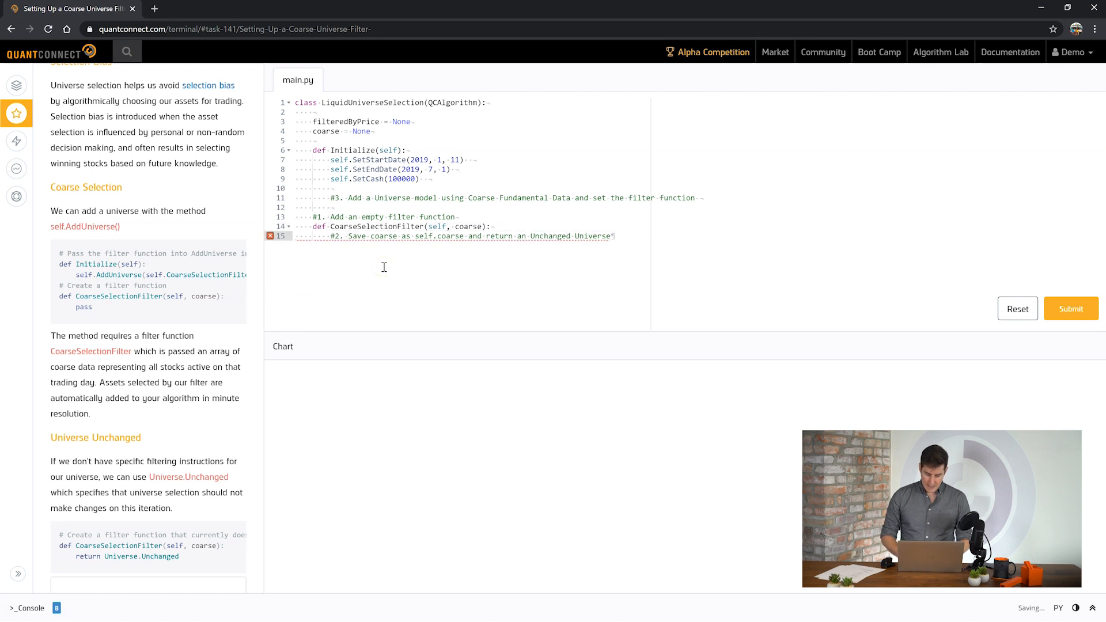
text(s)
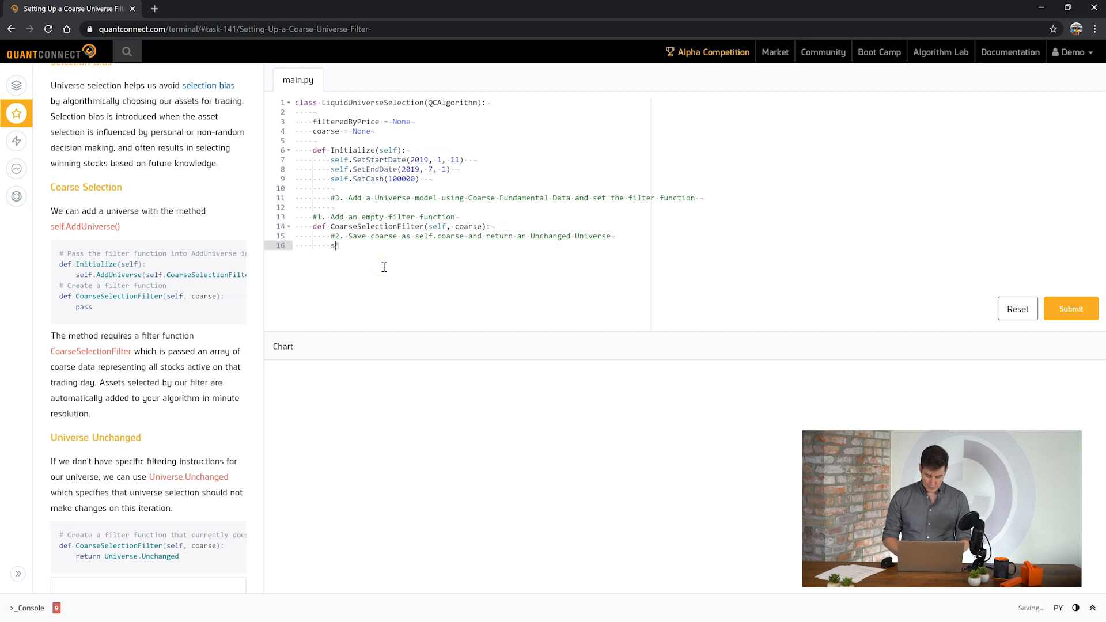
text(elf.coarse =)
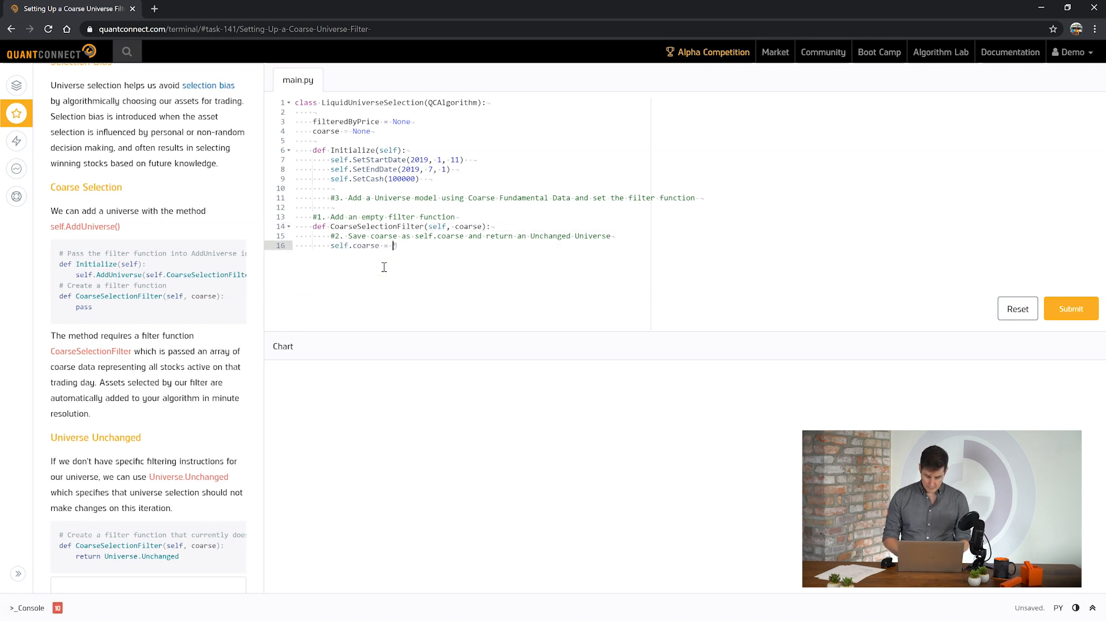
text(coarse)
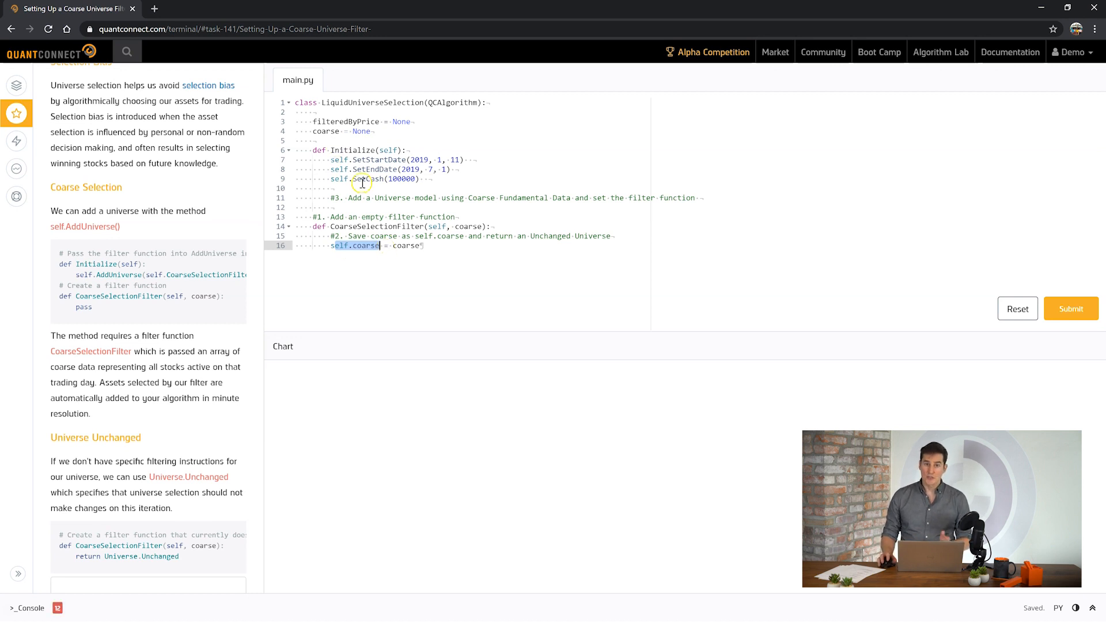
scroll(down, 3)
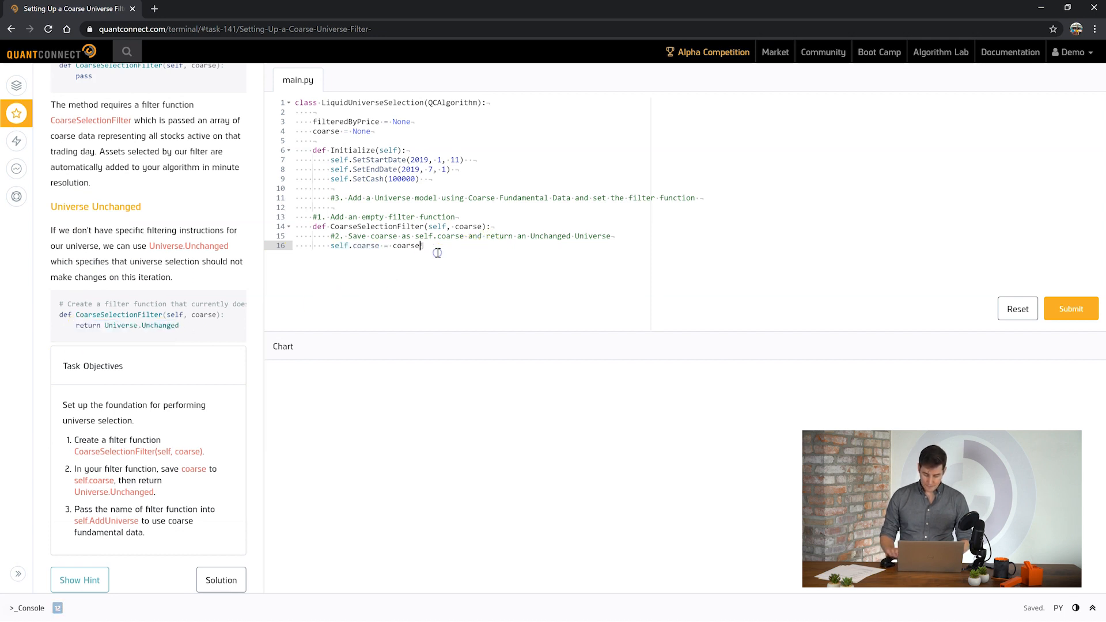
text(return Universe.Unchanged)
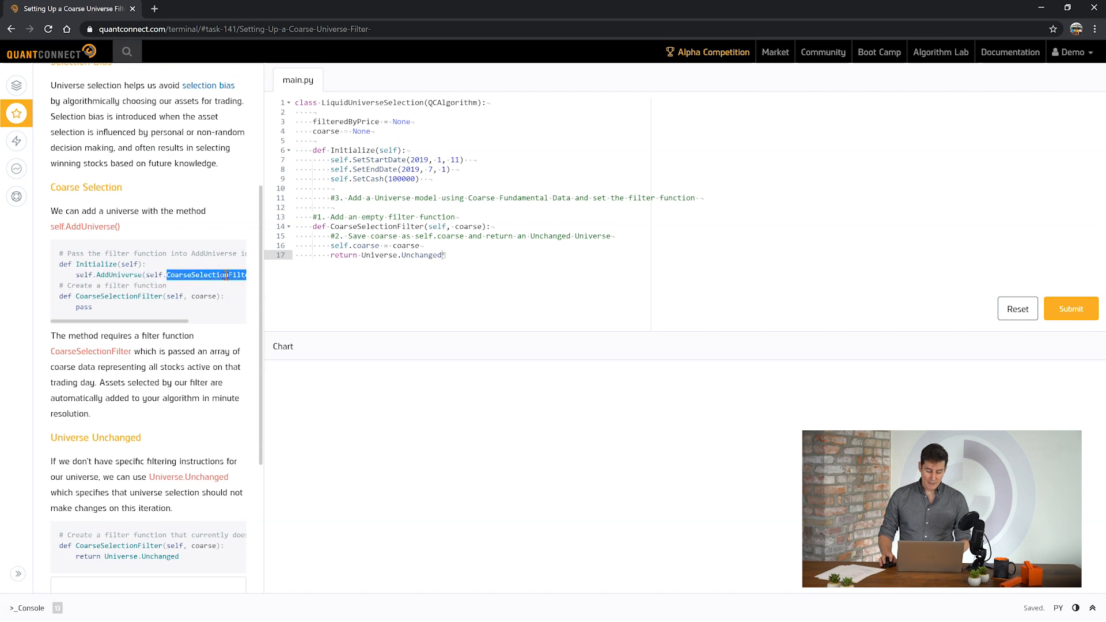
Add self.AddUniverse(self.CoarseSelectionFilter) to Initialize below the universe-model comment.
click(698, 198)
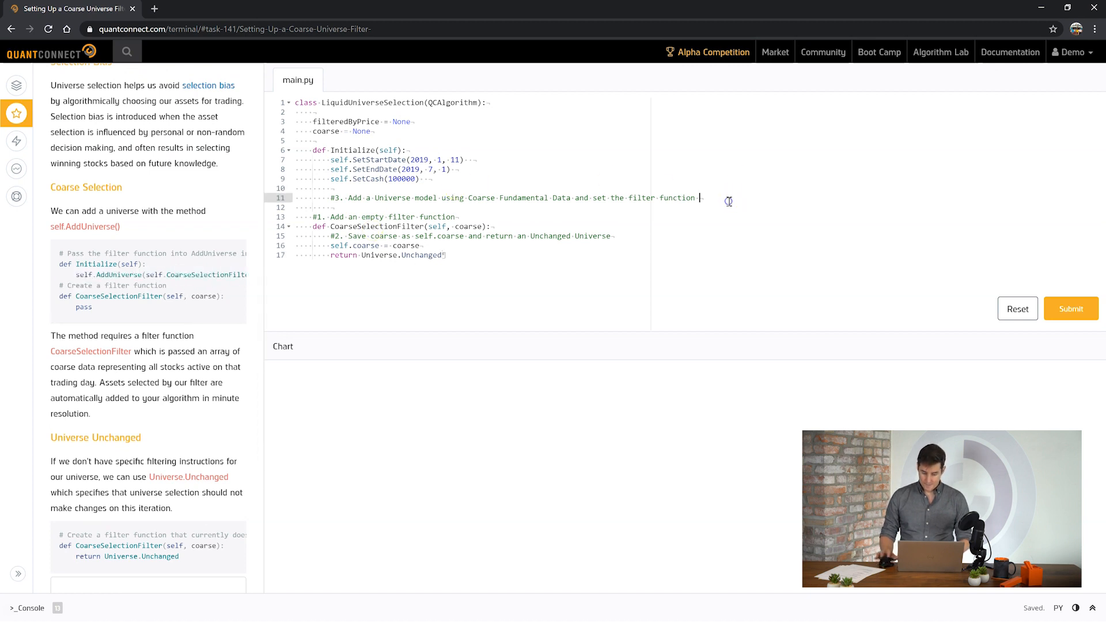
text(self.AddUniverse(self.CoarseSelectionFilter))
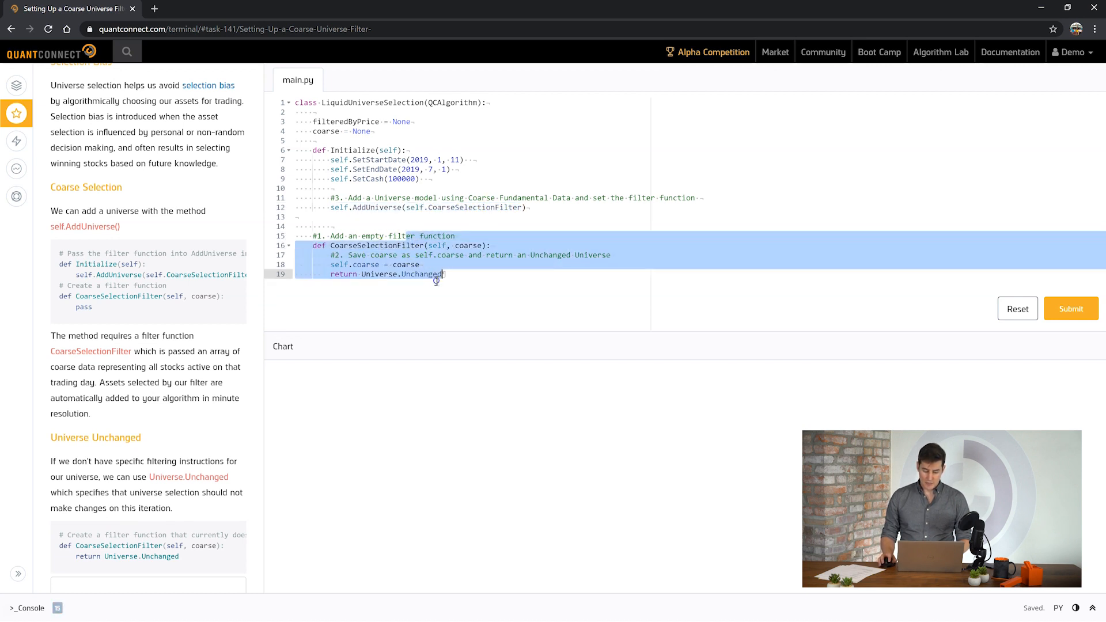
click(419, 274)
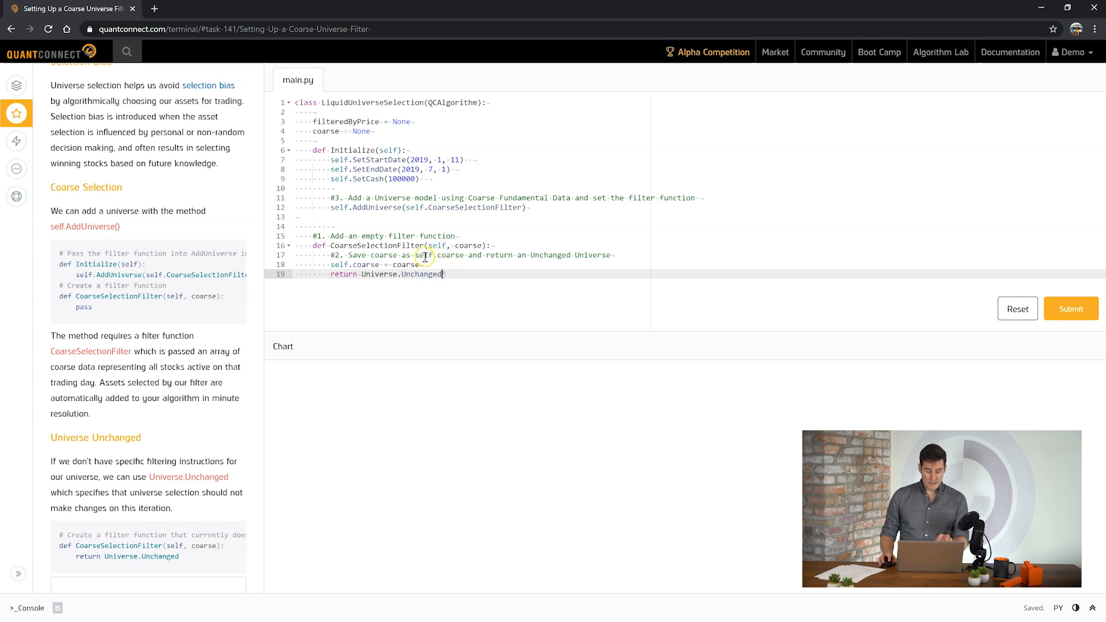
mouse_move(999, 335)
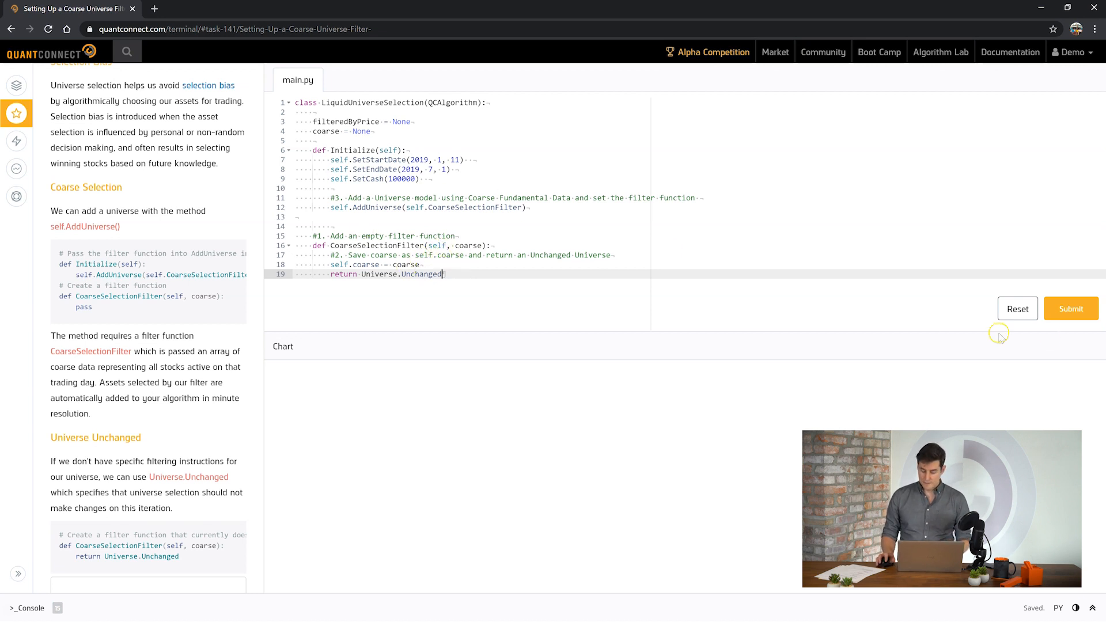
Submit the coarse filter code, pass the task, and continue to Understanding Coarse Fundamental Objects.
click(1070, 309)
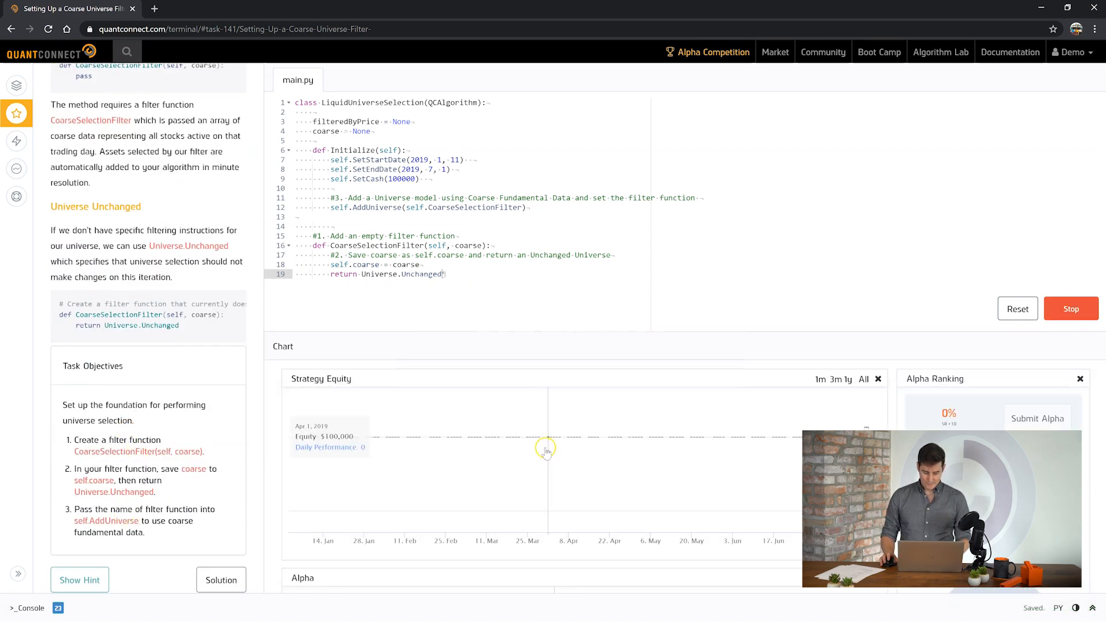
click(1069, 308)
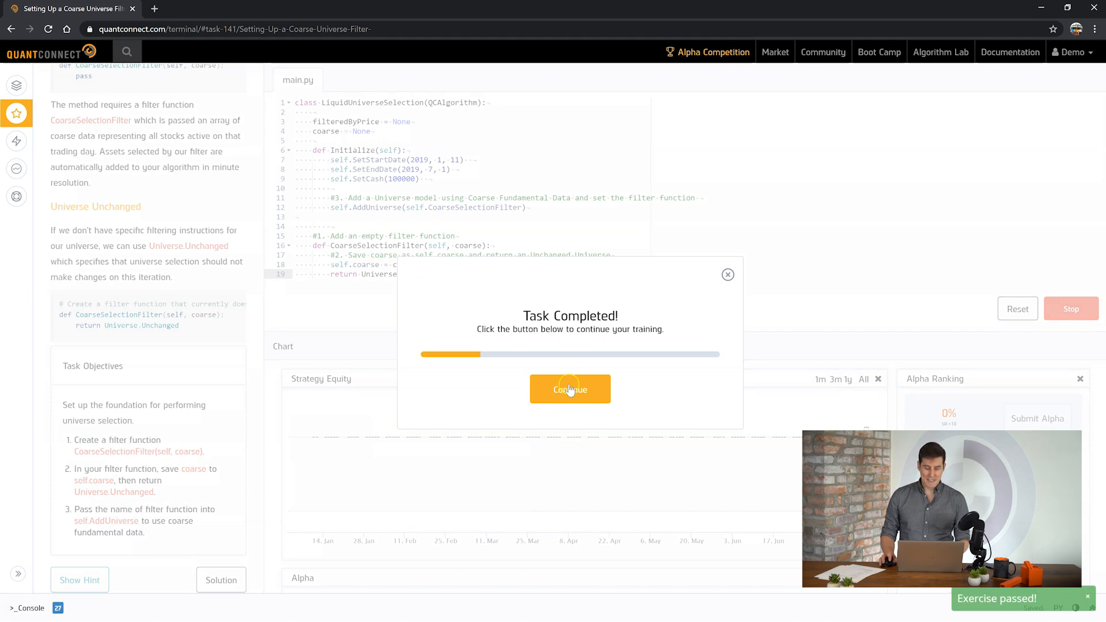
click(569, 388)
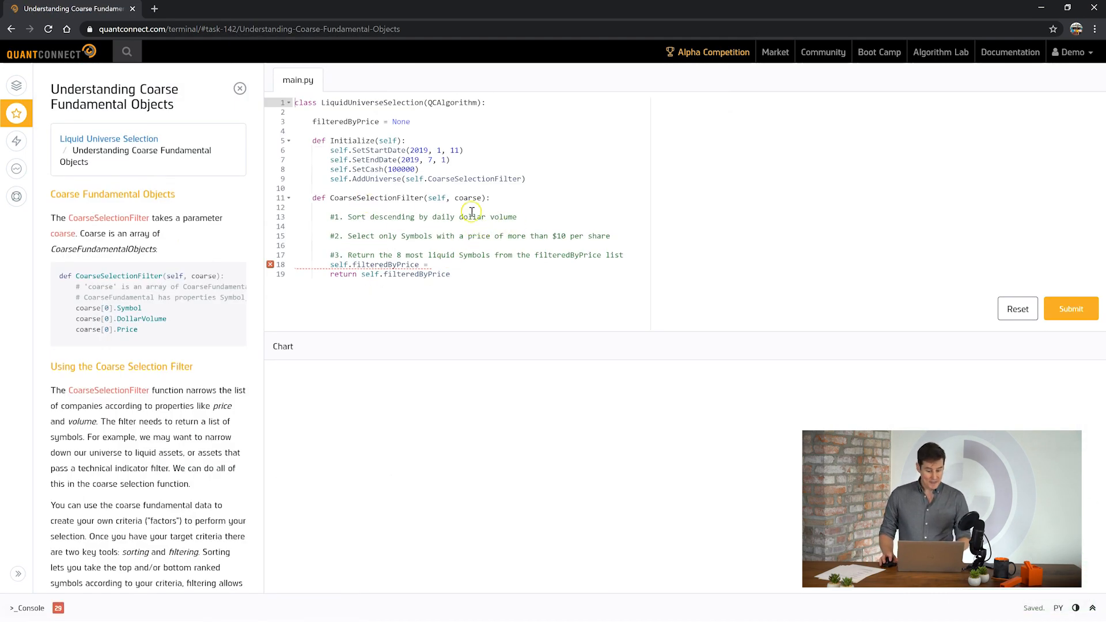
Add sortedByDollarVolume = sorted(coarse, key=lambda c: c.DollarVolume, reverse=True) to the filter.
double_click(467, 197)
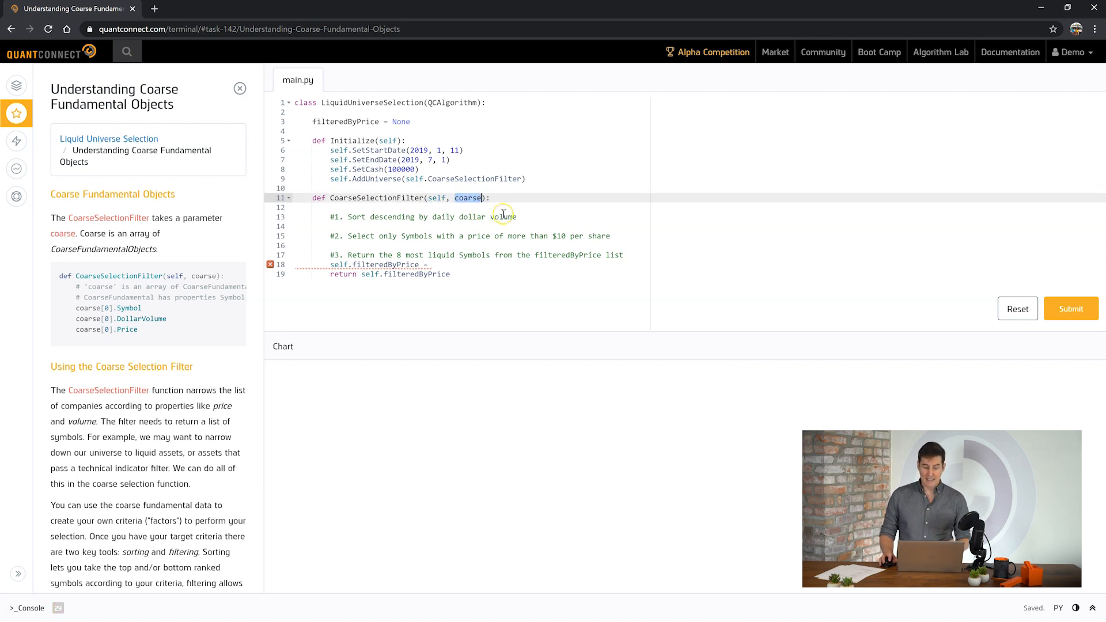
mouse_move(526, 202)
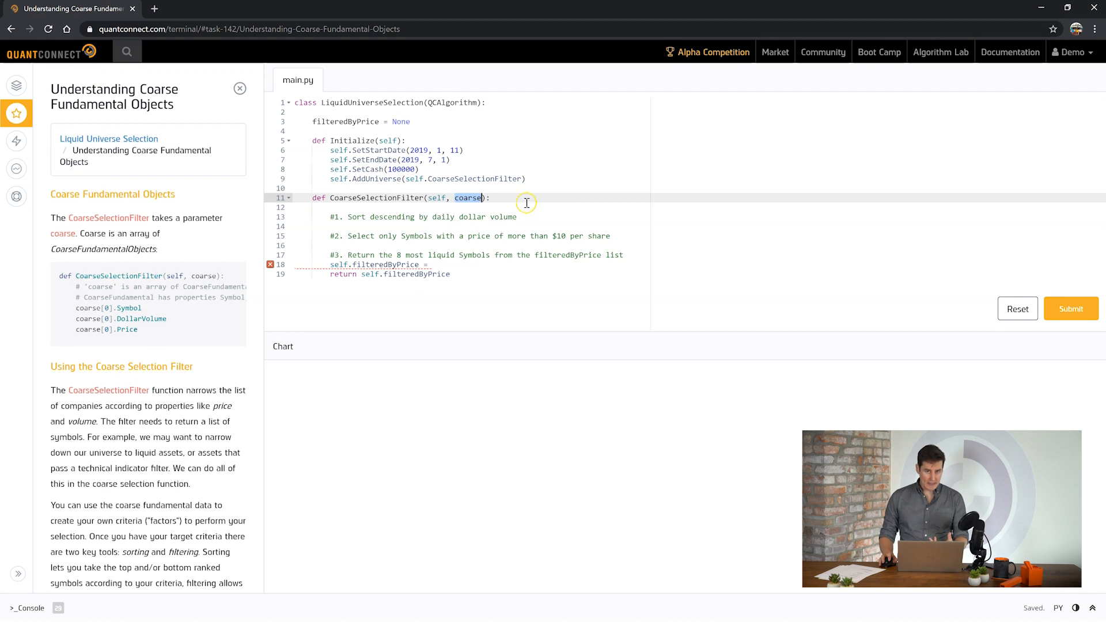
mouse_move(523, 216)
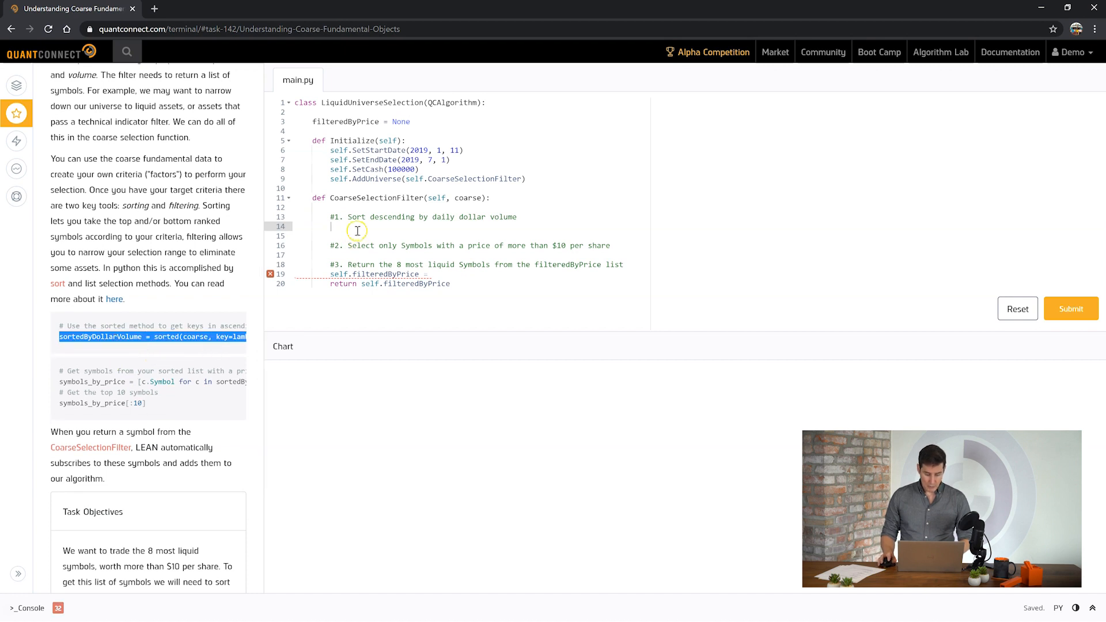
text(sortedByDollarVolume = sorted(coarse, key=lambda c: c.DollarVolume, reverse=True))
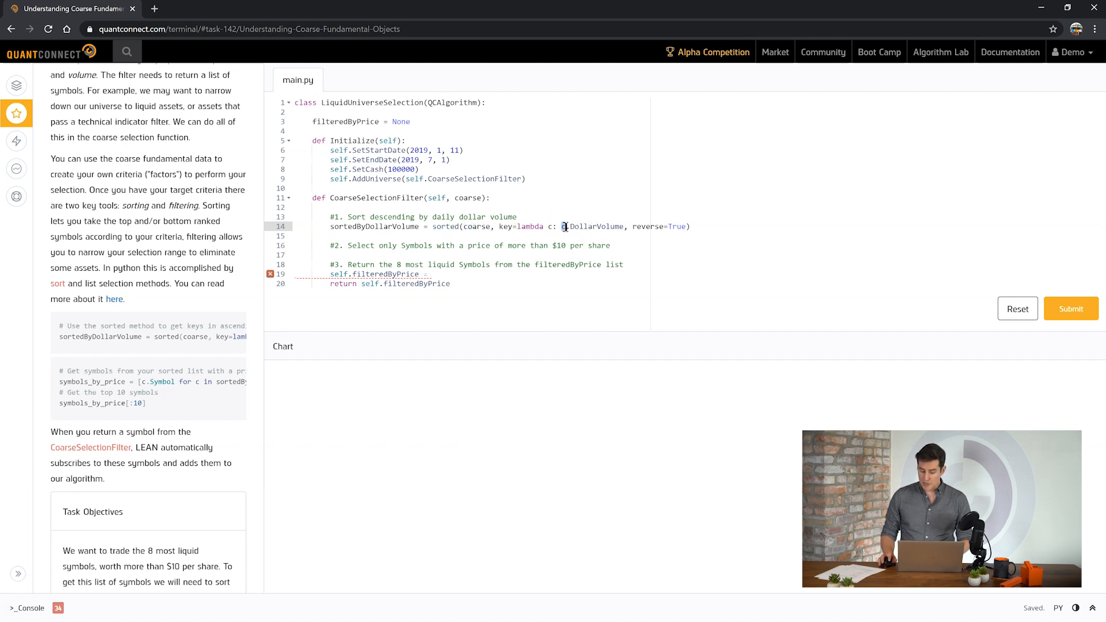
double_click(596, 227)
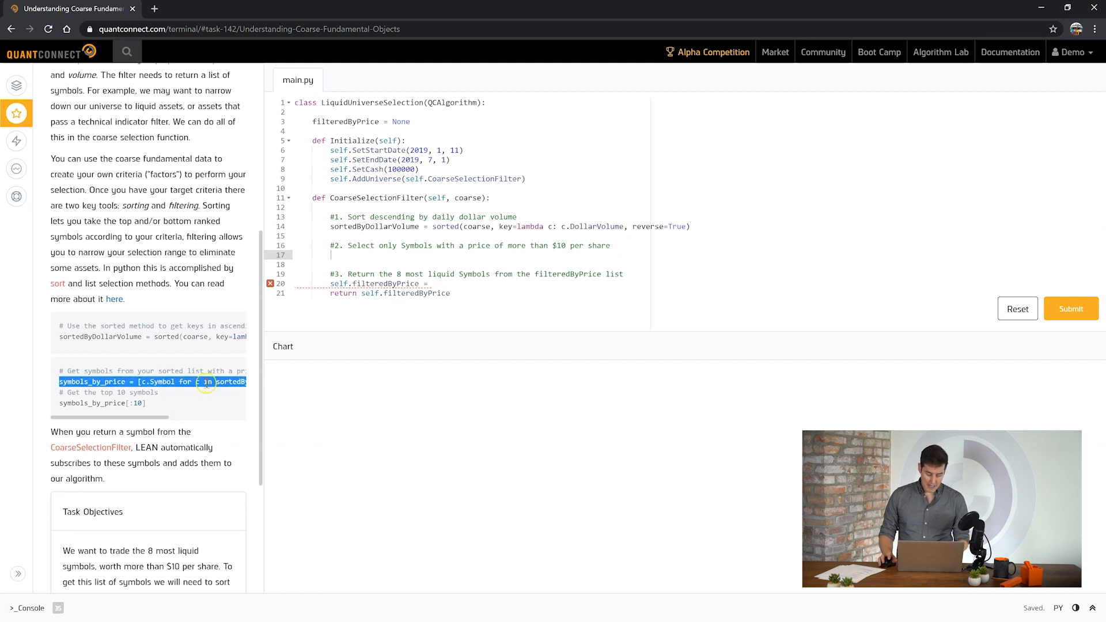
Build symbols_by_price from sortedByDollarVolume keeping c.Price > 10, with a blank line before the return.
text(symbols_by_price = [c.Symbol for c in sortedByDollarVolume if c.Price > 5])
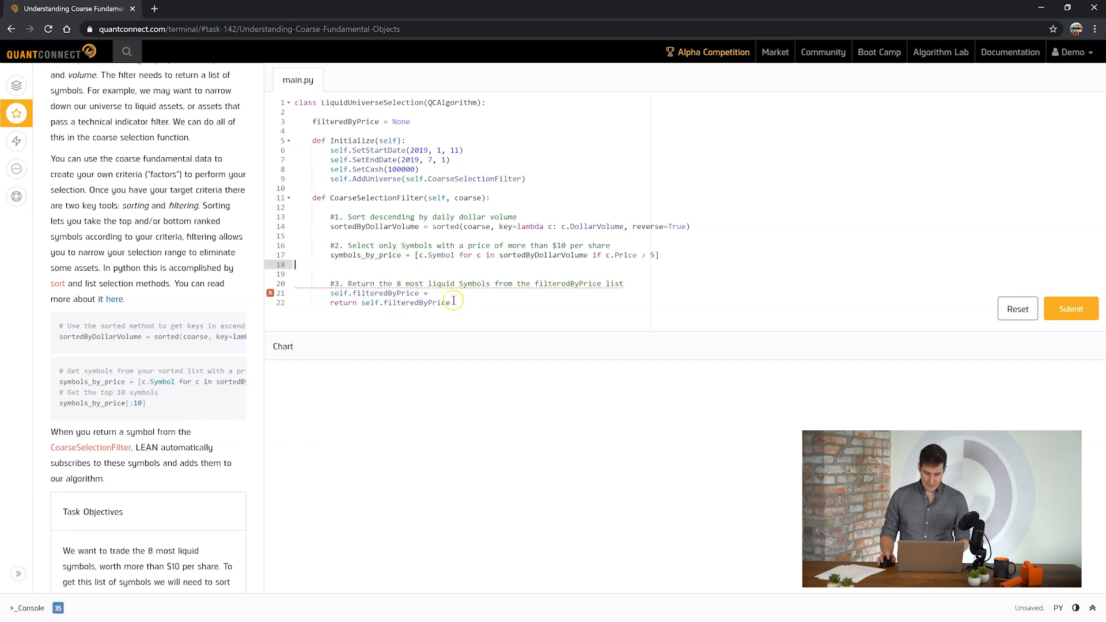
key(Backspace)
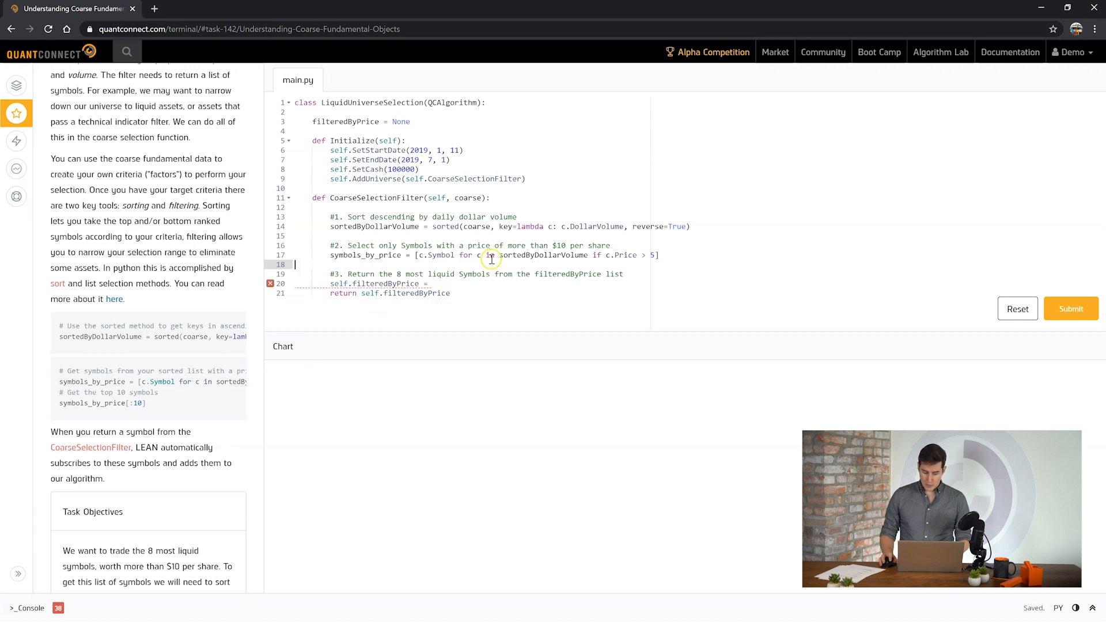
double_click(370, 227)
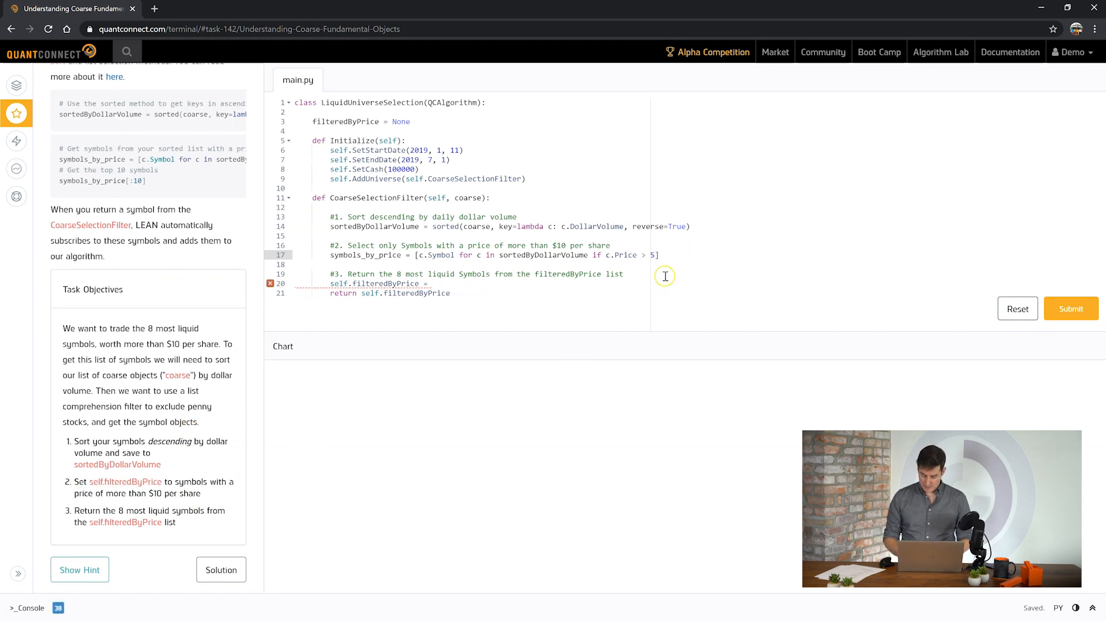
text(0)
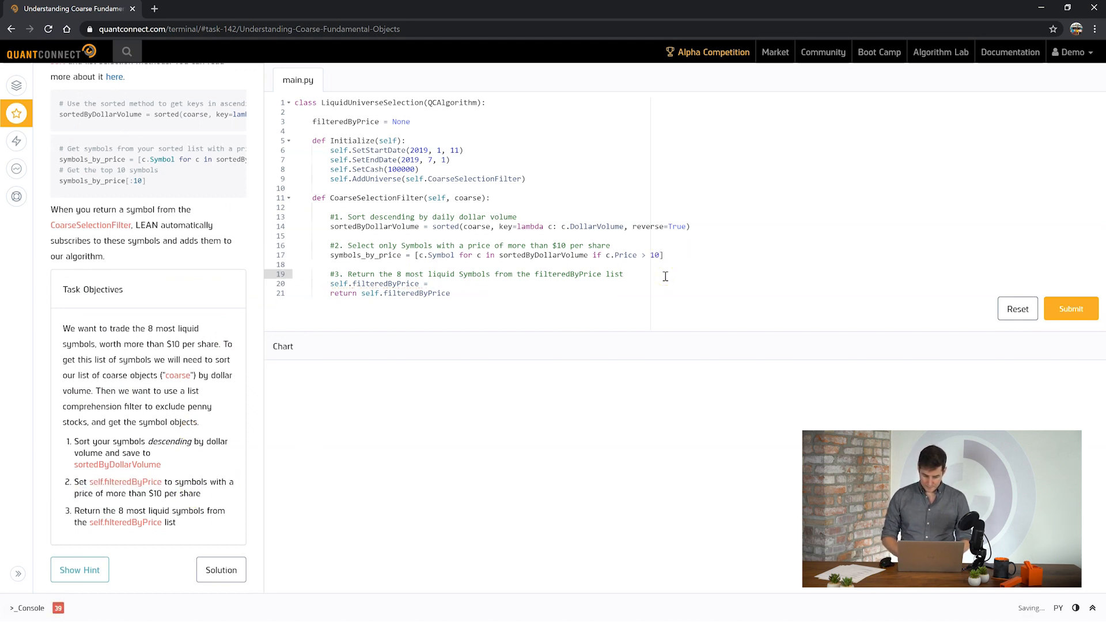
key(enter)
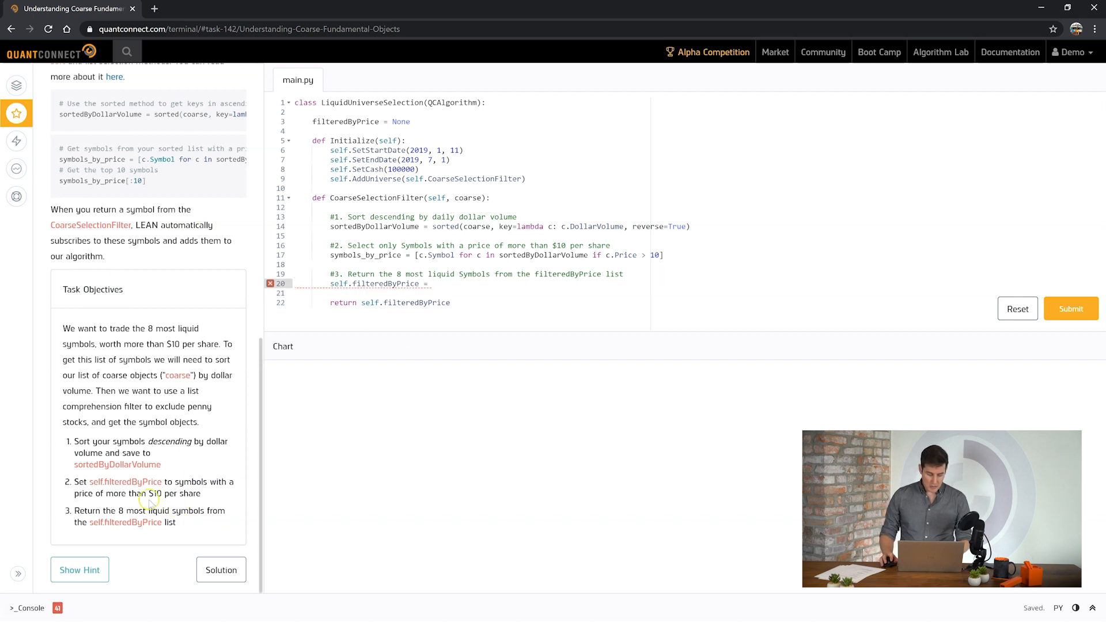
Assign self.filteredByPrice = symbols_by_price[:8] using the notes' snippet, then submit the code.
drag(93, 510, 159, 522)
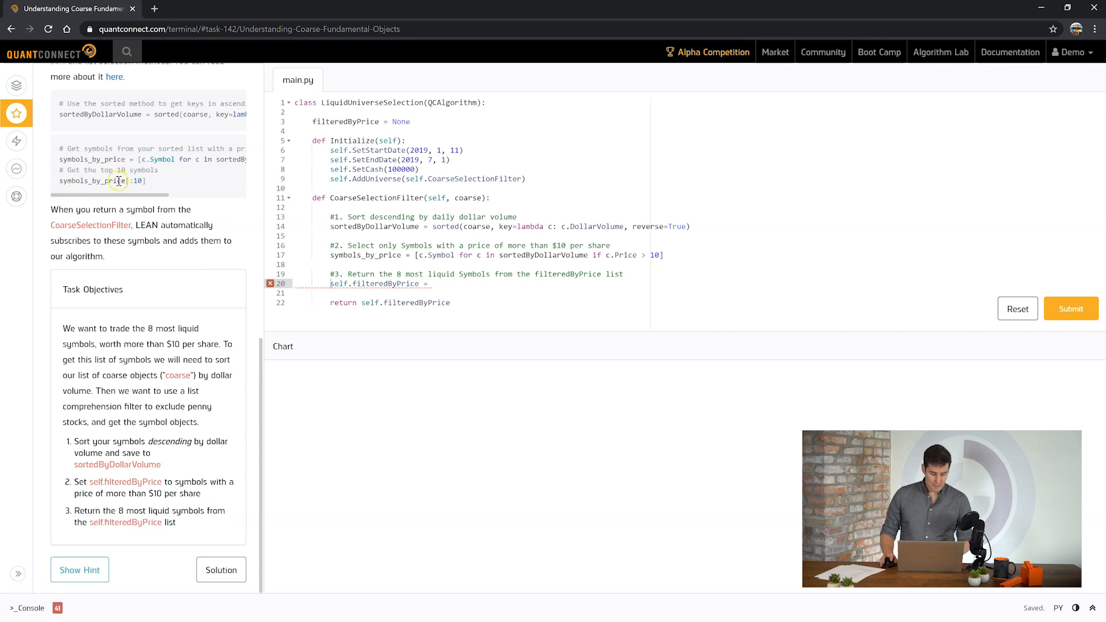
double_click(101, 181)
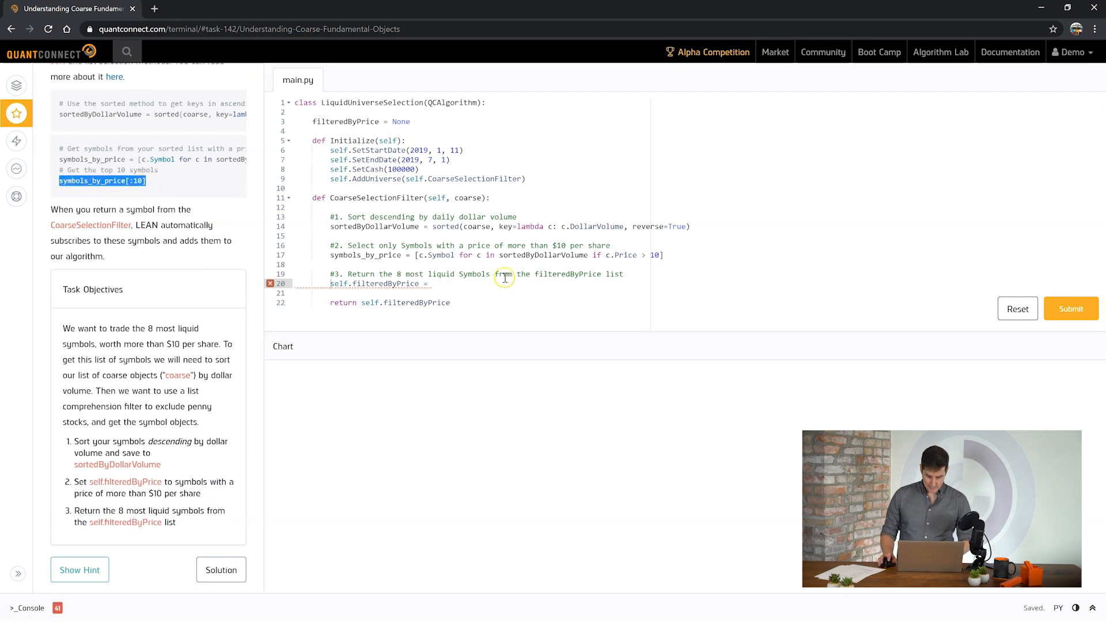
text(symbols_by_price[:10])
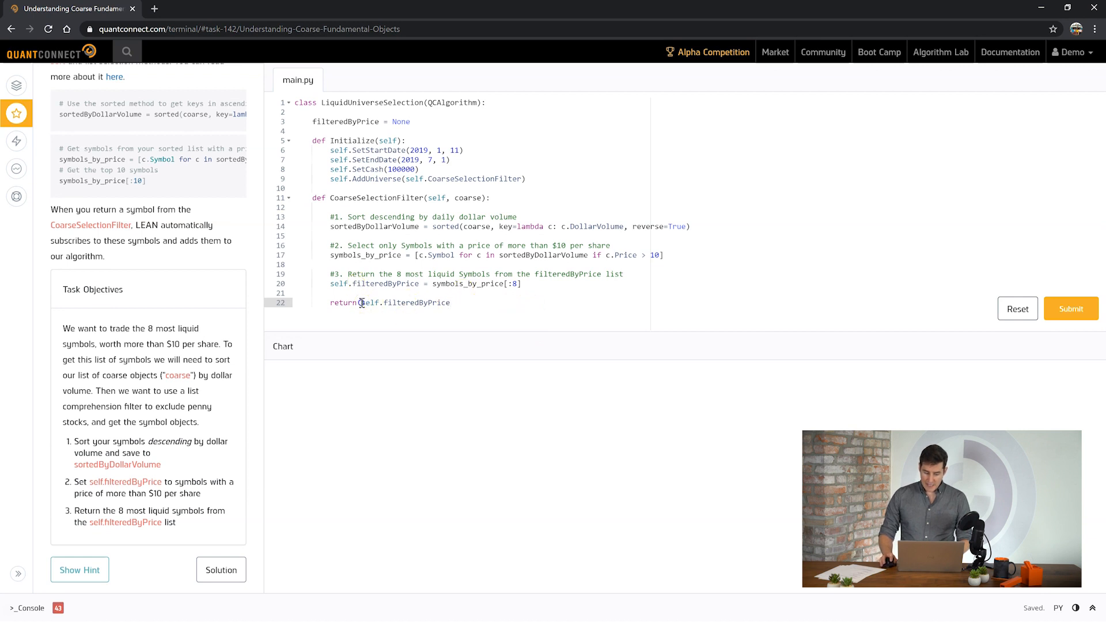
double_click(405, 303)
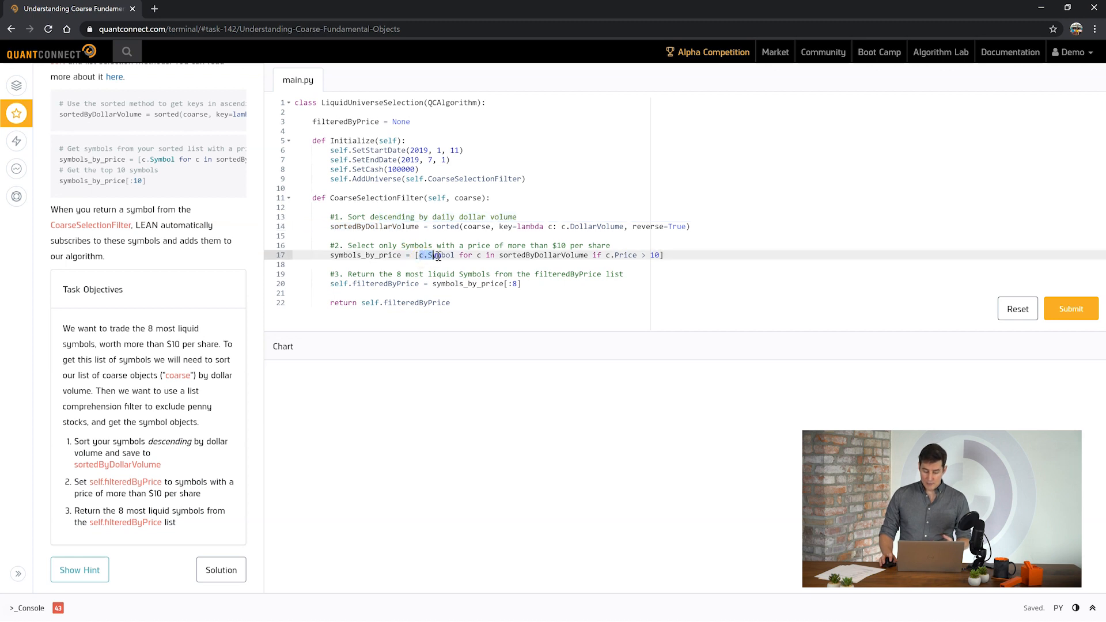
double_click(437, 255)
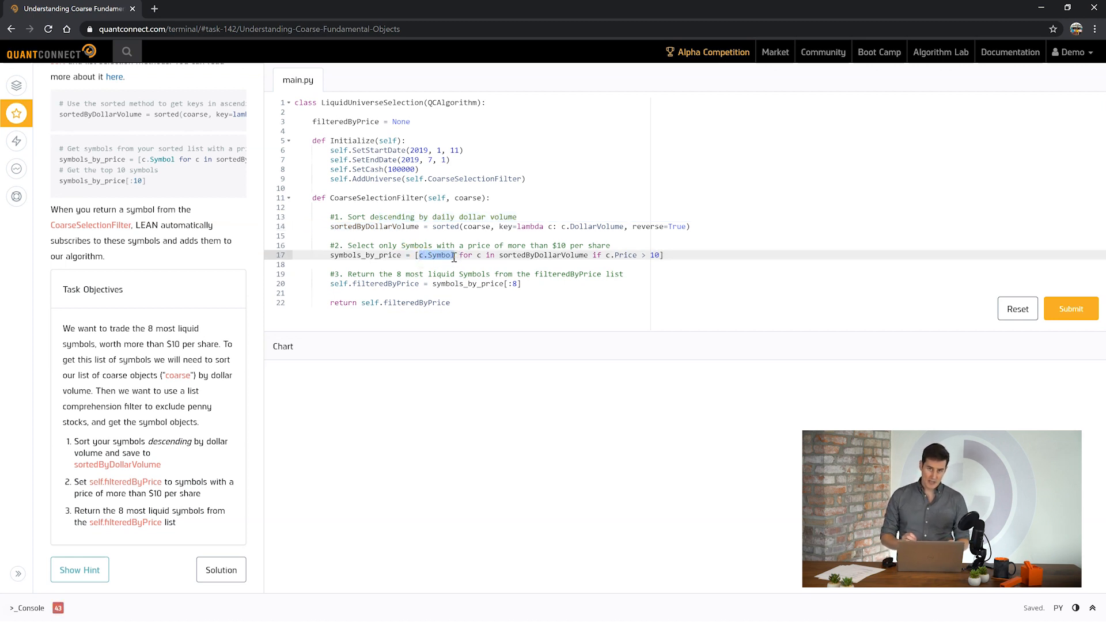
double_click(366, 255)
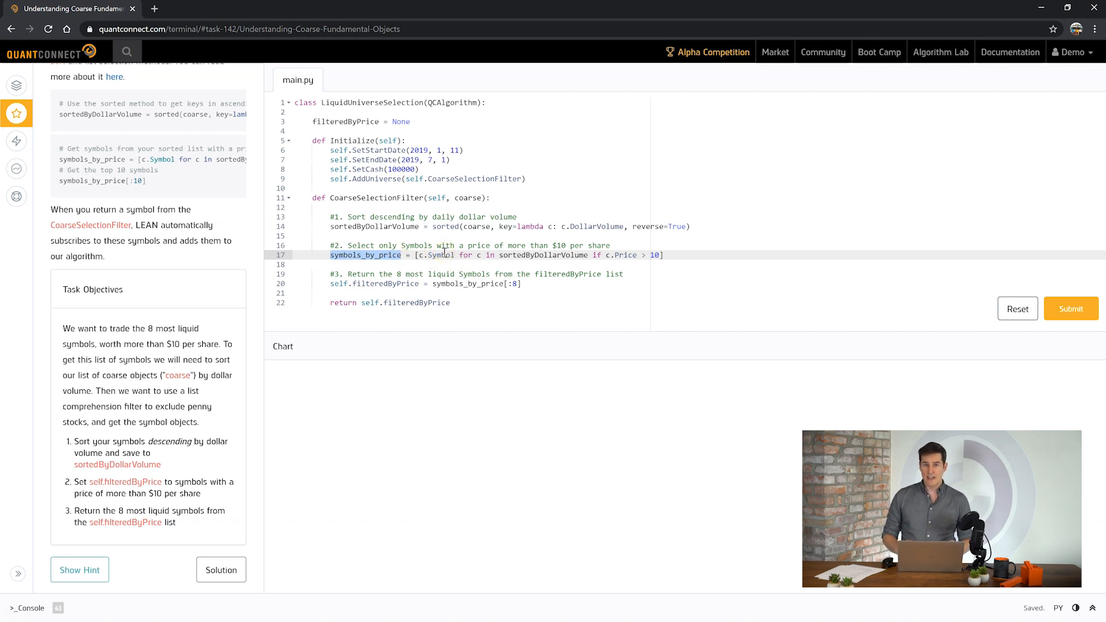
mouse_move(456, 292)
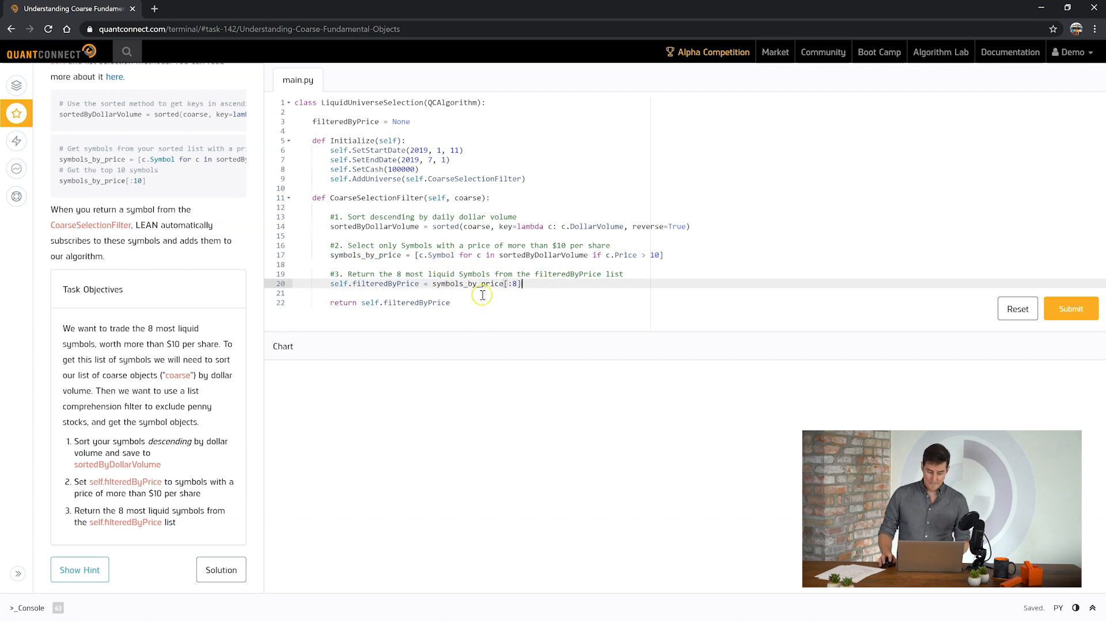
click(1070, 308)
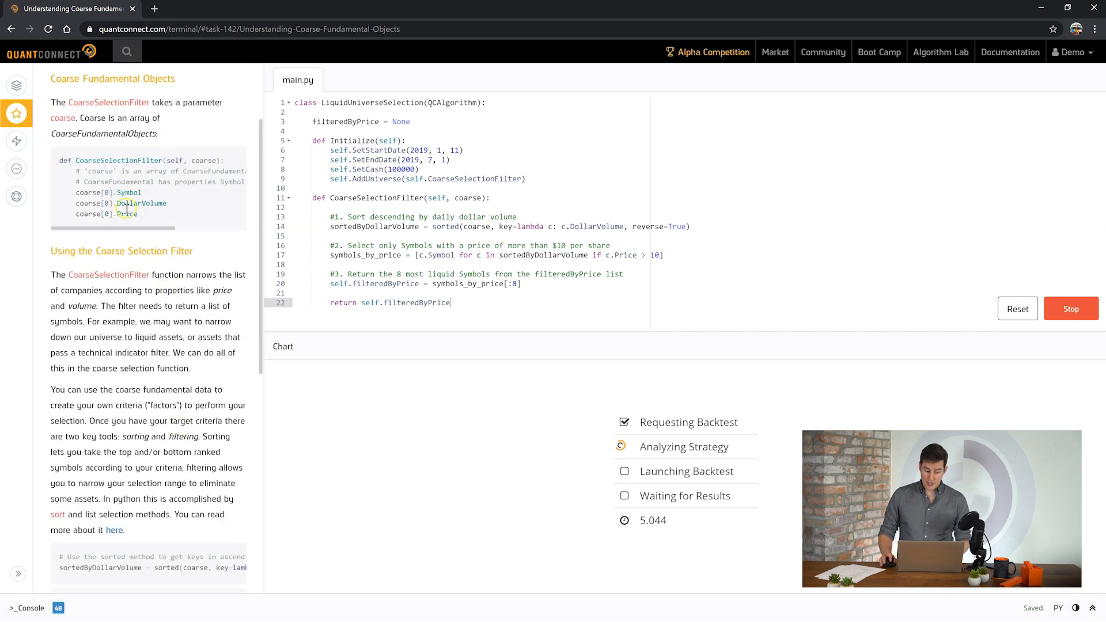
Review the Price property in the tutorial notes while the backtest runs.
double_click(128, 214)
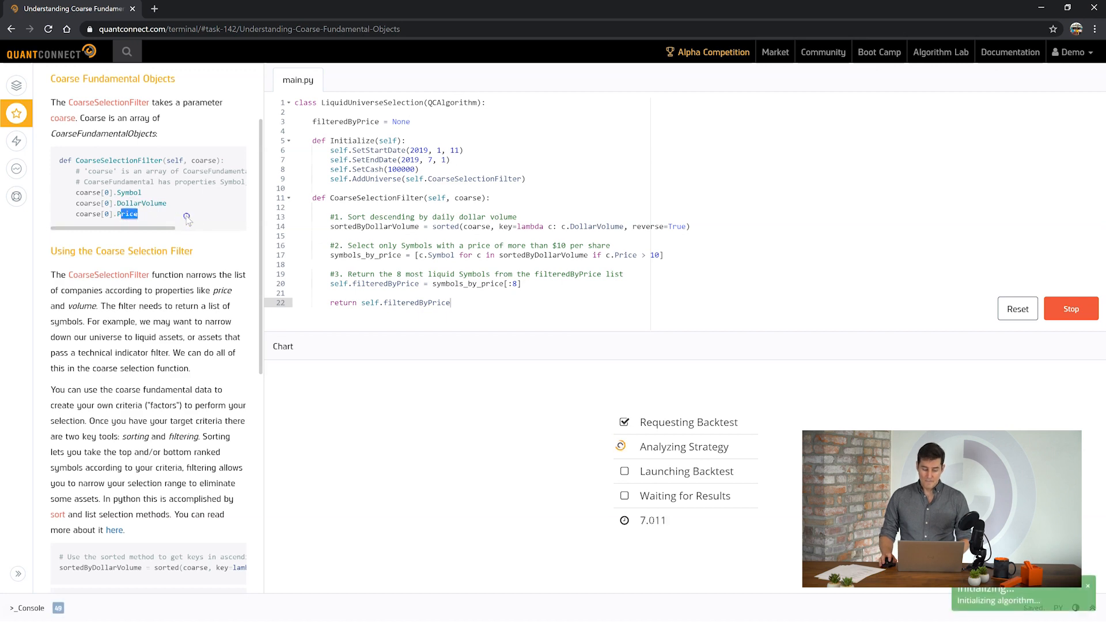
scroll(down, 3)
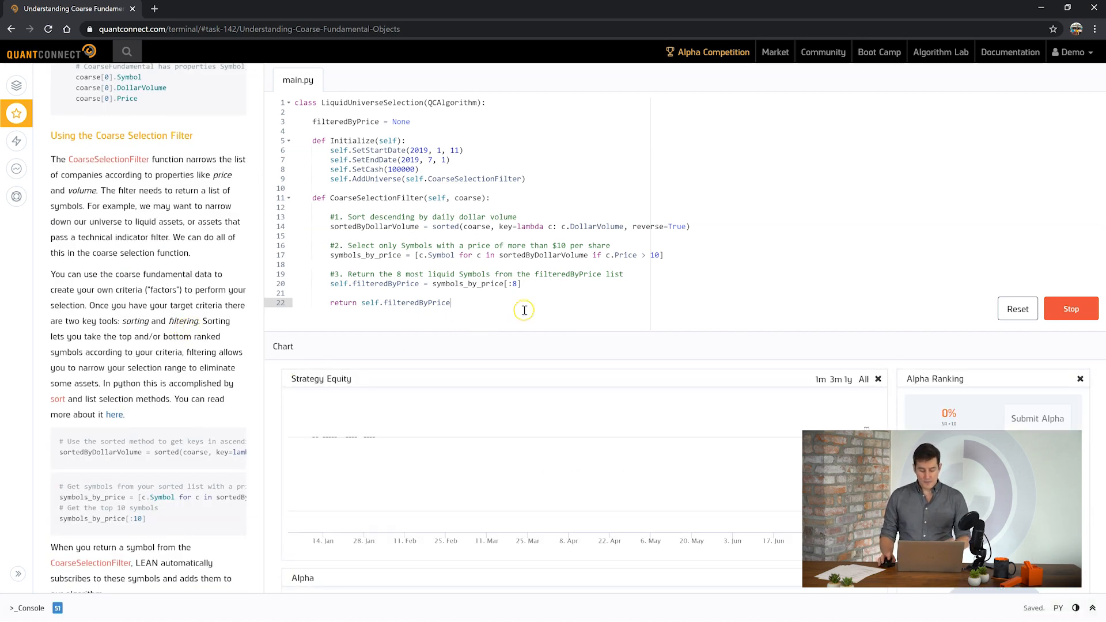
mouse_move(513, 283)
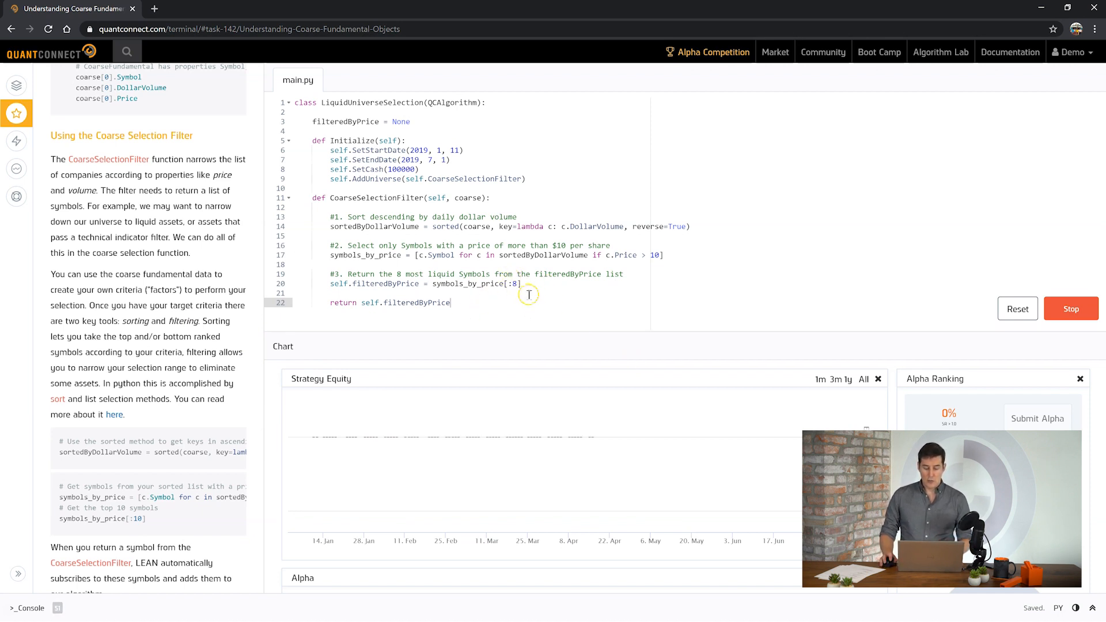
mouse_move(567, 304)
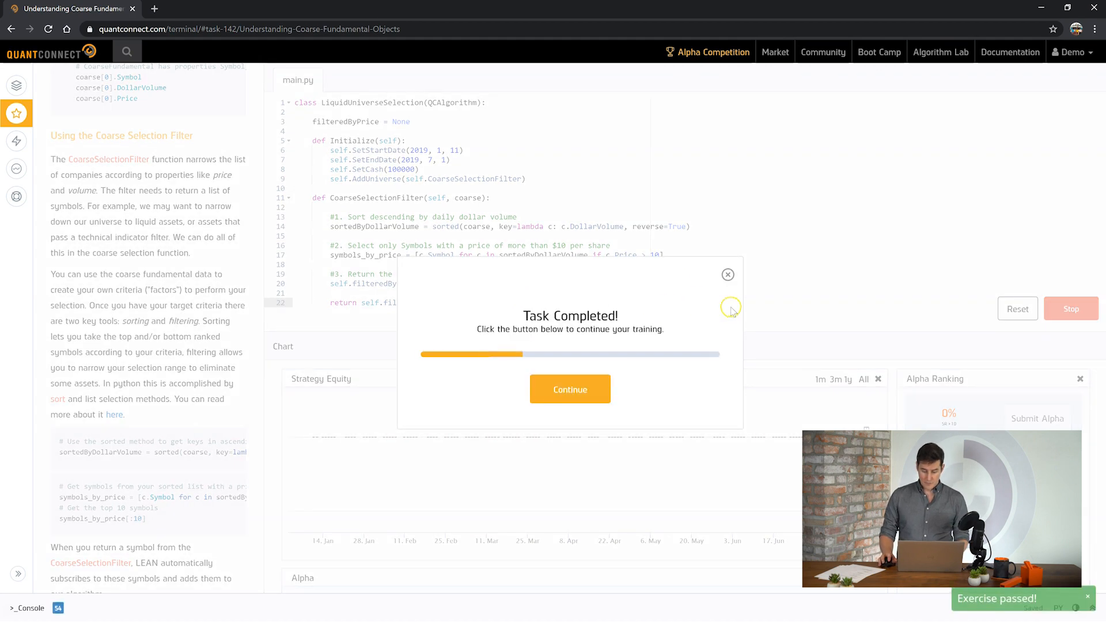
click(568, 388)
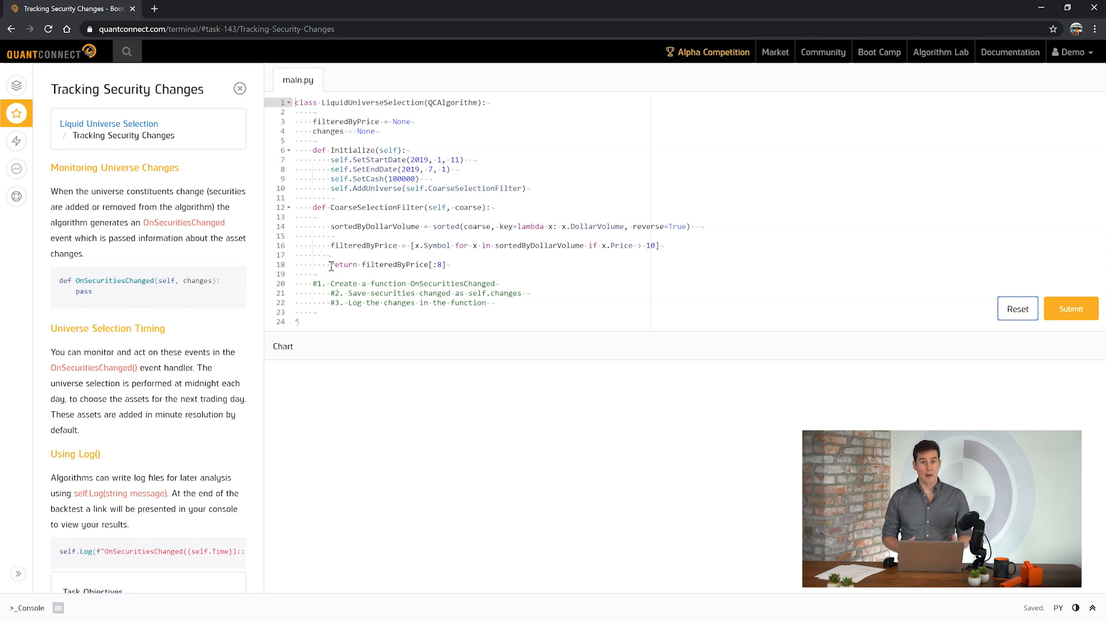
mouse_move(182, 347)
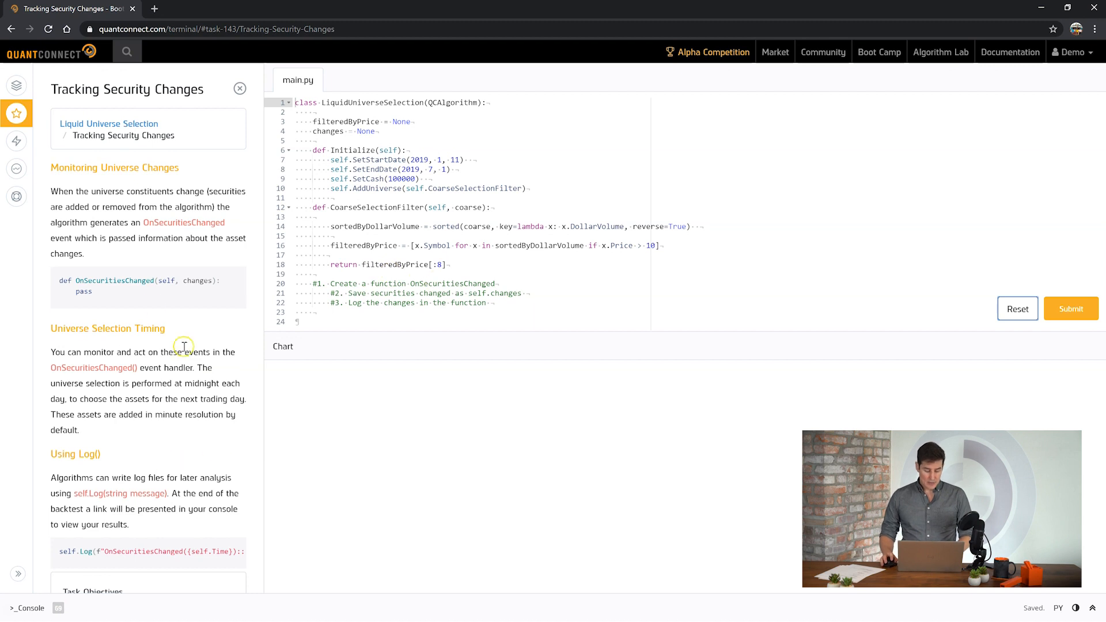
Define OnSecuritiesChanged storing self.changes = changes and logging f"OnSecuritiesChanged({self.Time}): {changes}".
double_click(78, 281)
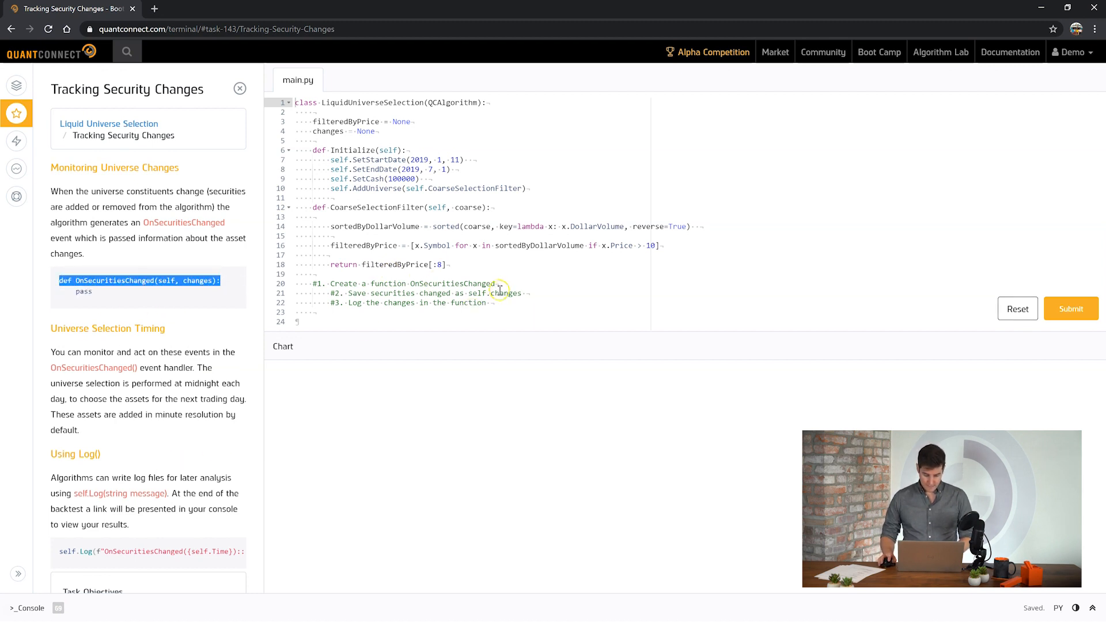
text(def OnSecuritiesChanged(self, changes):)
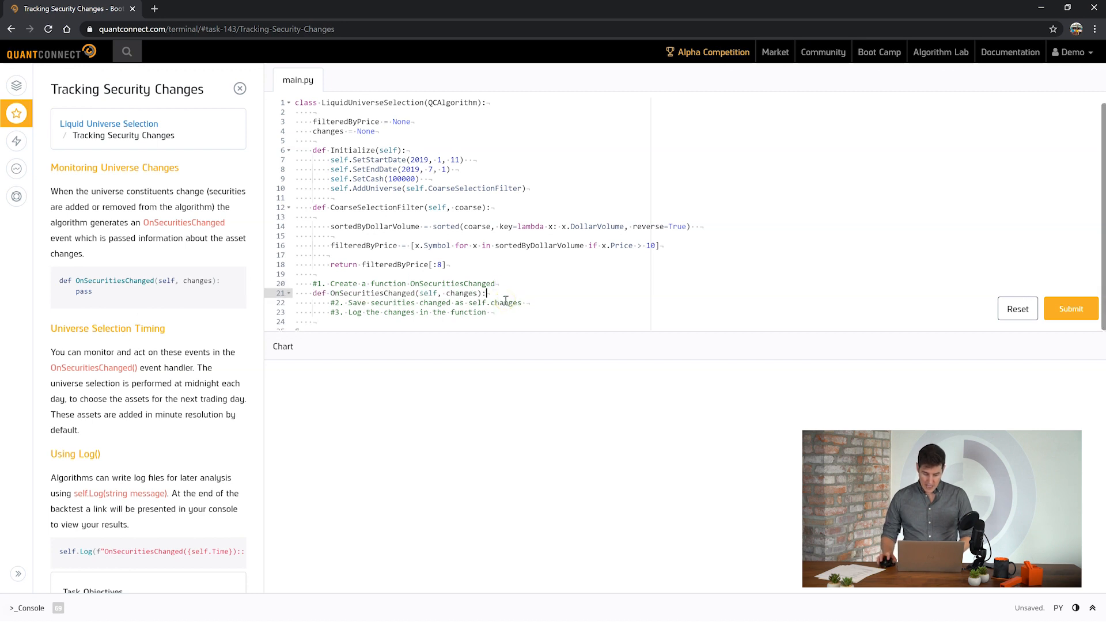
double_click(459, 294)
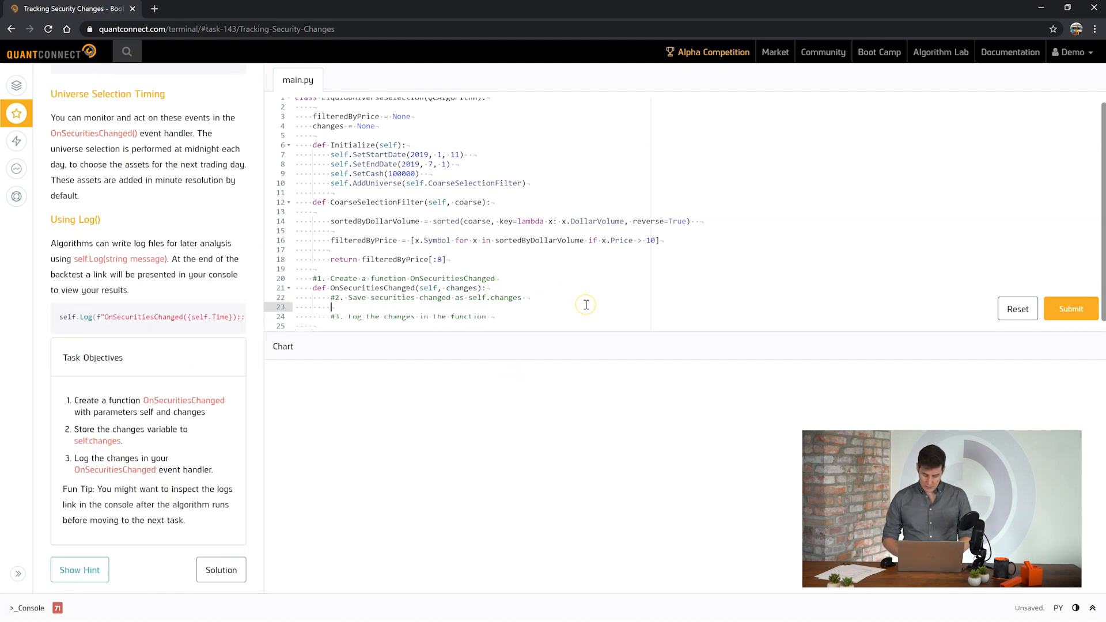
text(self.changes)
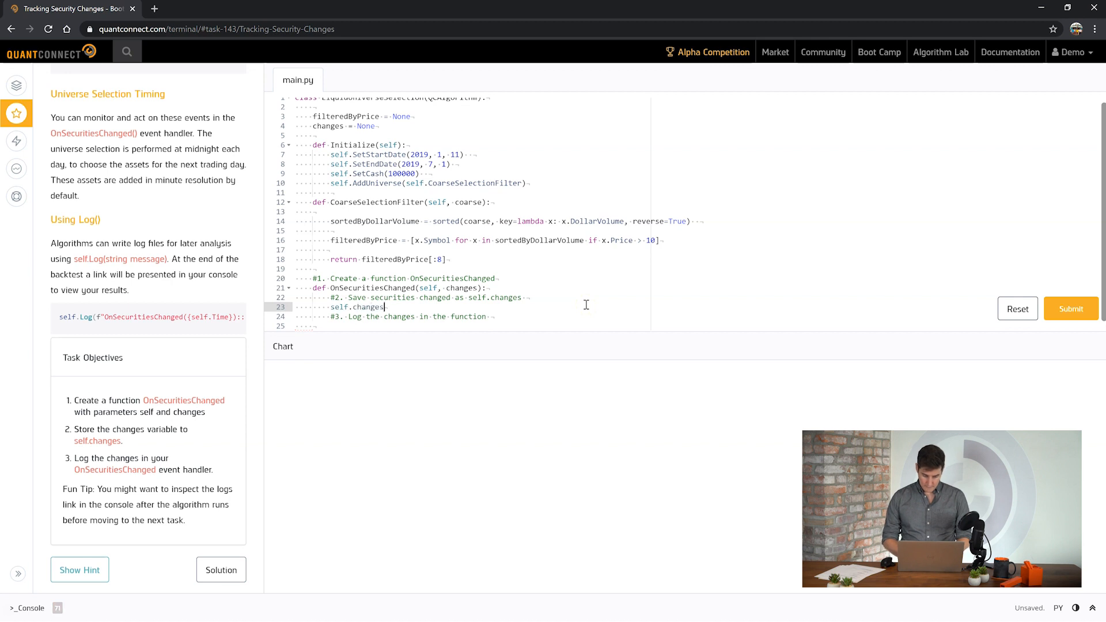
text(= changes)
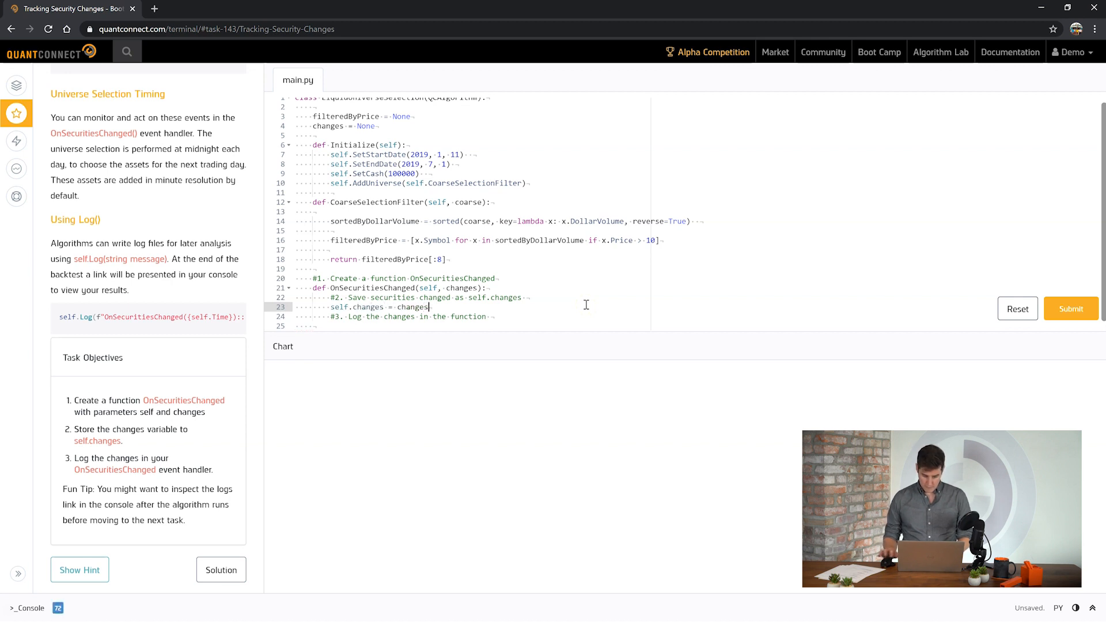
click(492, 315)
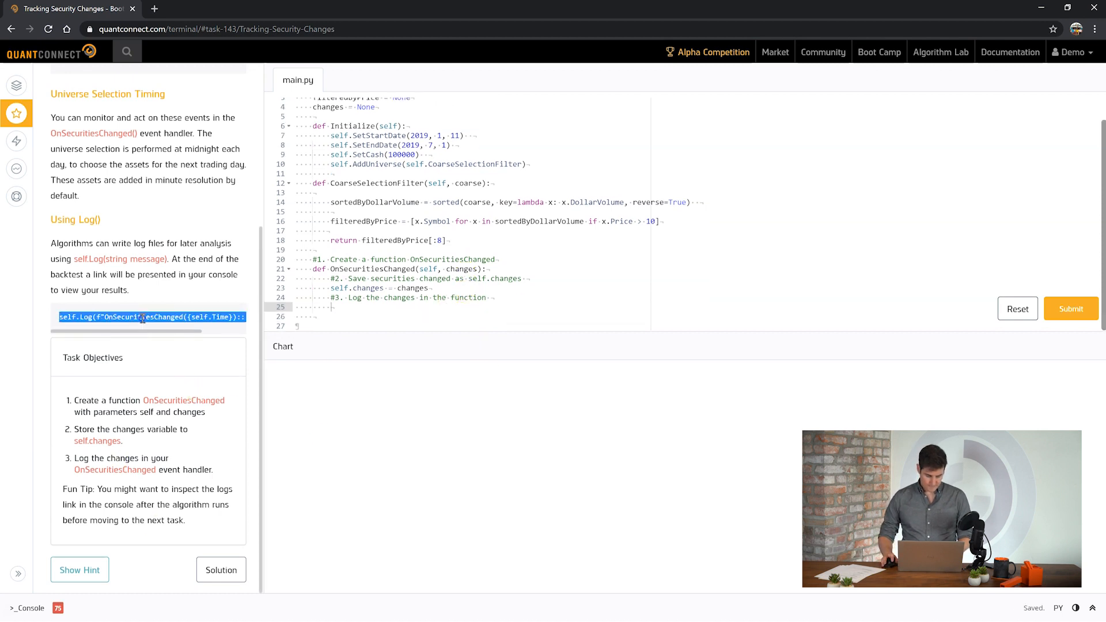
click(332, 307)
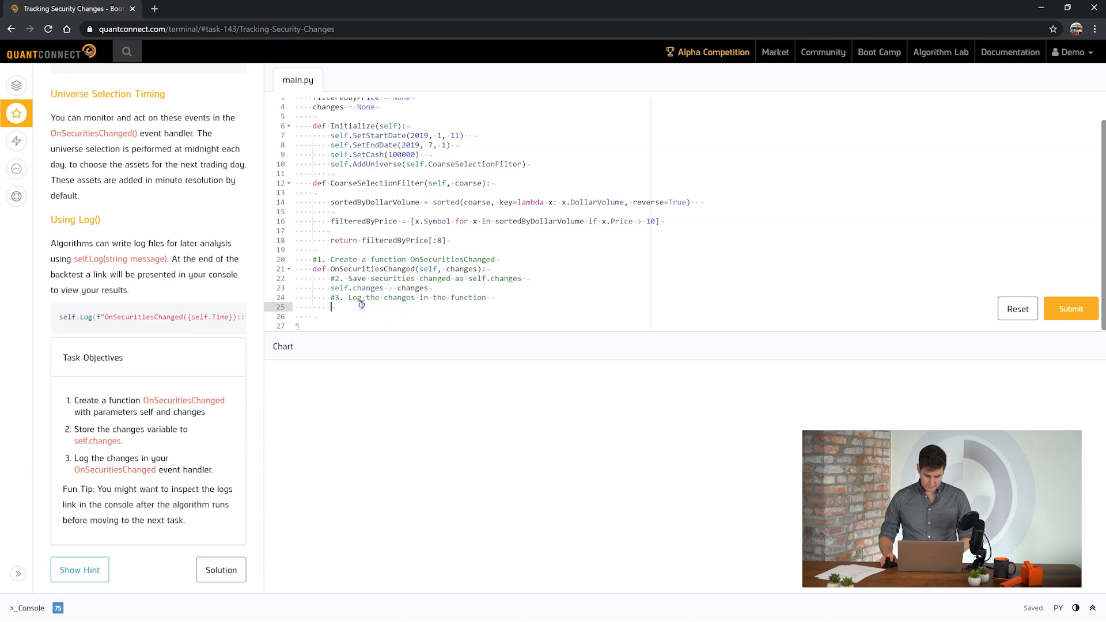
text(self.Log(f"OnSecuritiesChanged({self.Time}): {changes}"))
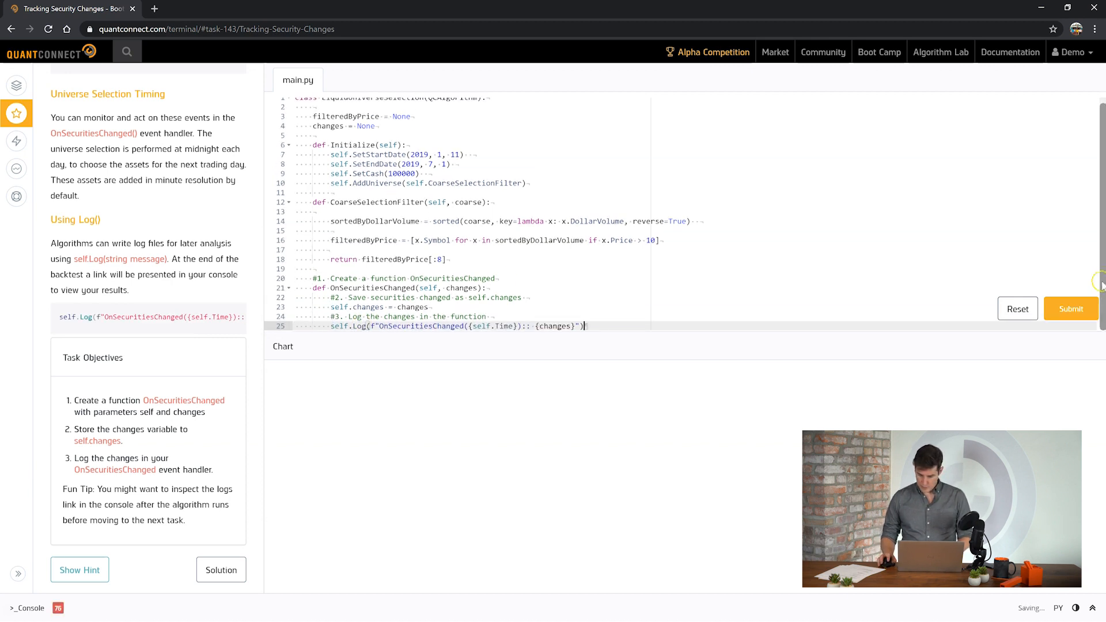
Submit the logging code, pass Tracking Security Changes, and continue to Building Our Portfolio.
click(1069, 309)
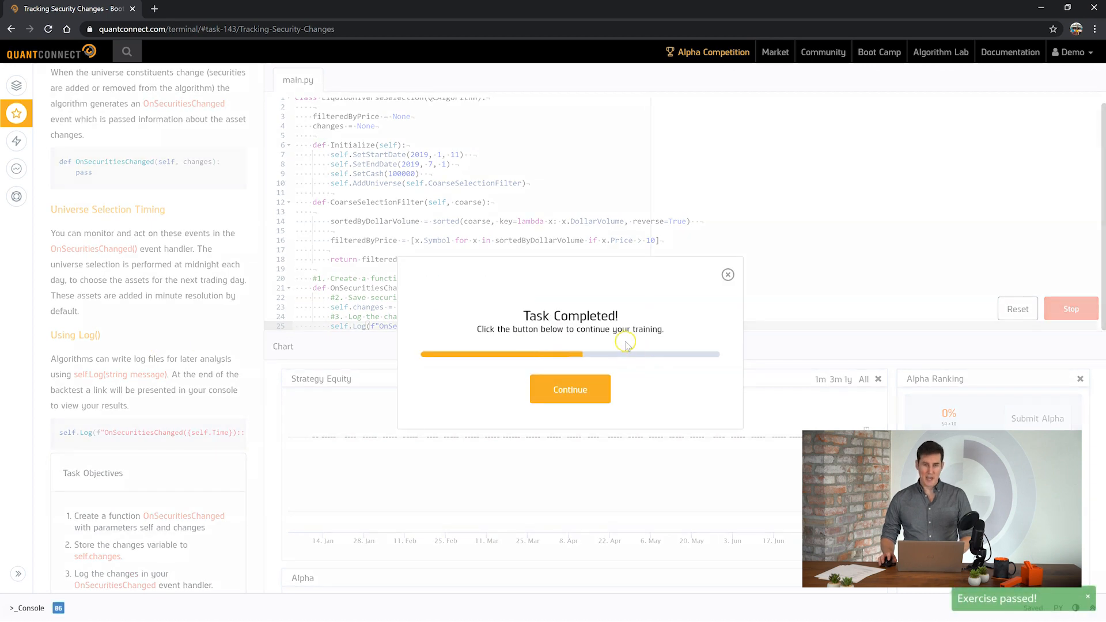
click(569, 388)
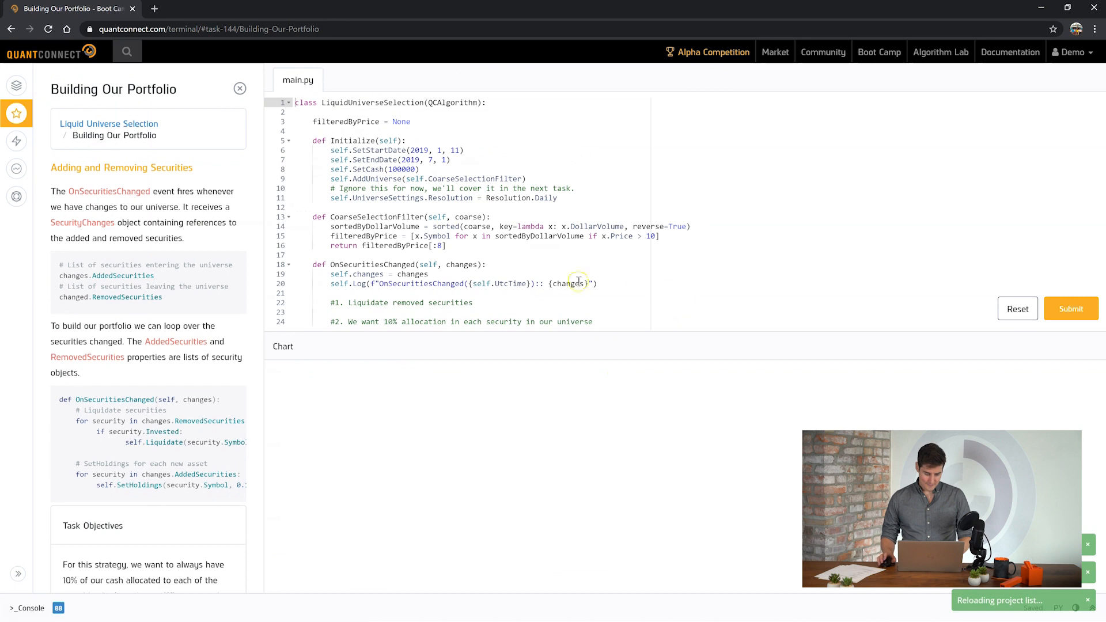
mouse_move(184, 191)
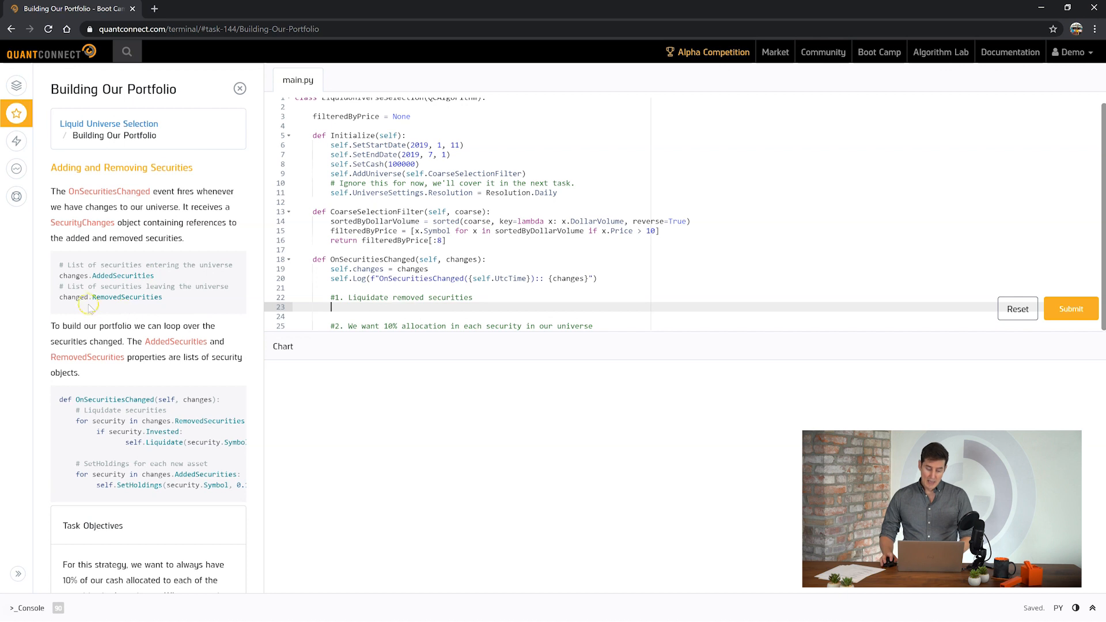
Liquidate RemovedSecurities and SetHoldings(0.1) on AddedSecurities, pass the task, and continue to Customizing Universe Settings.
double_click(80, 298)
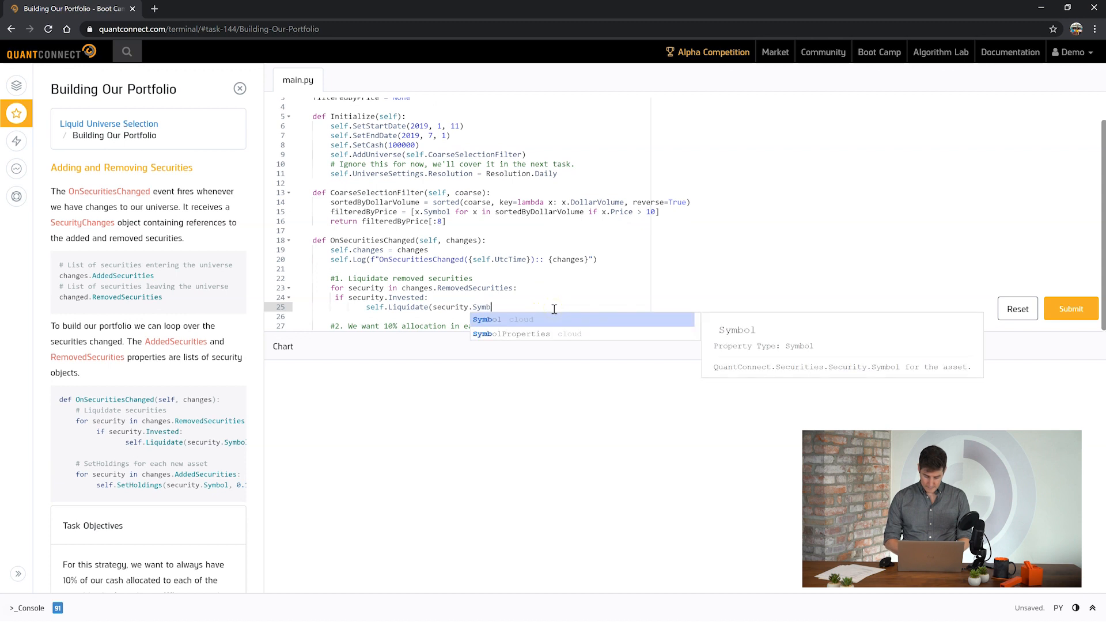
key(Tab)
text(self.SetHoldings(security.Symbol, 0.1))
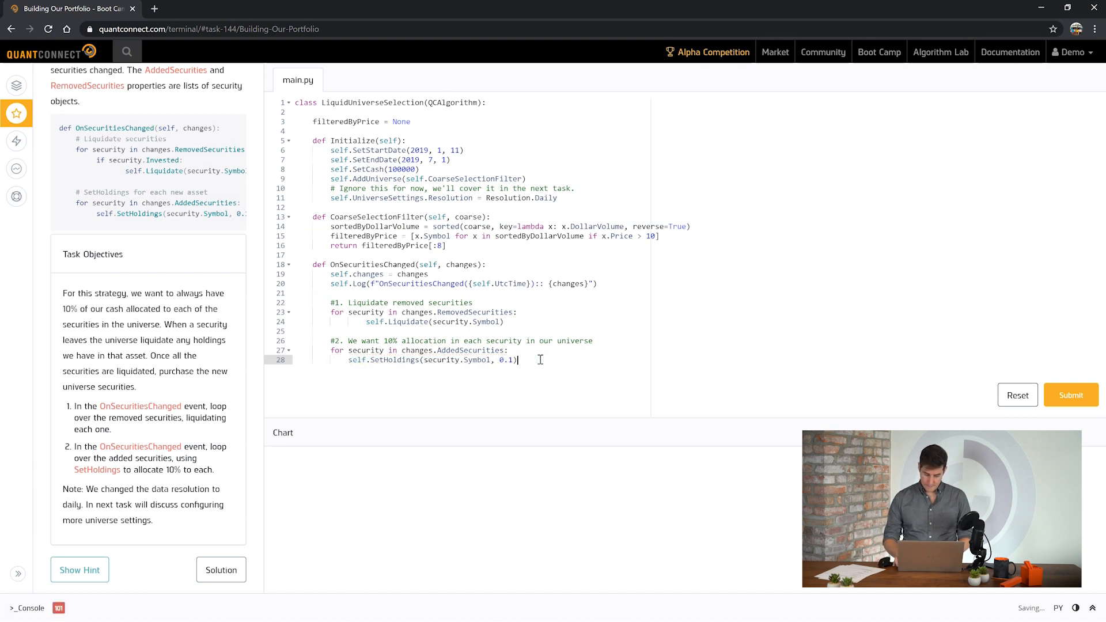
click(1070, 394)
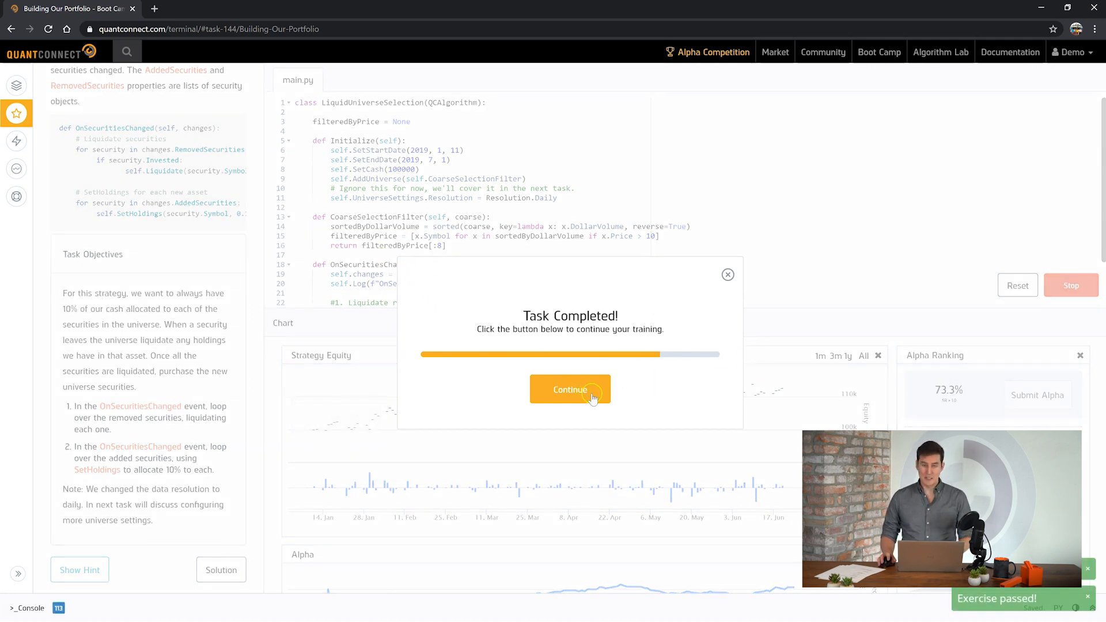
click(569, 389)
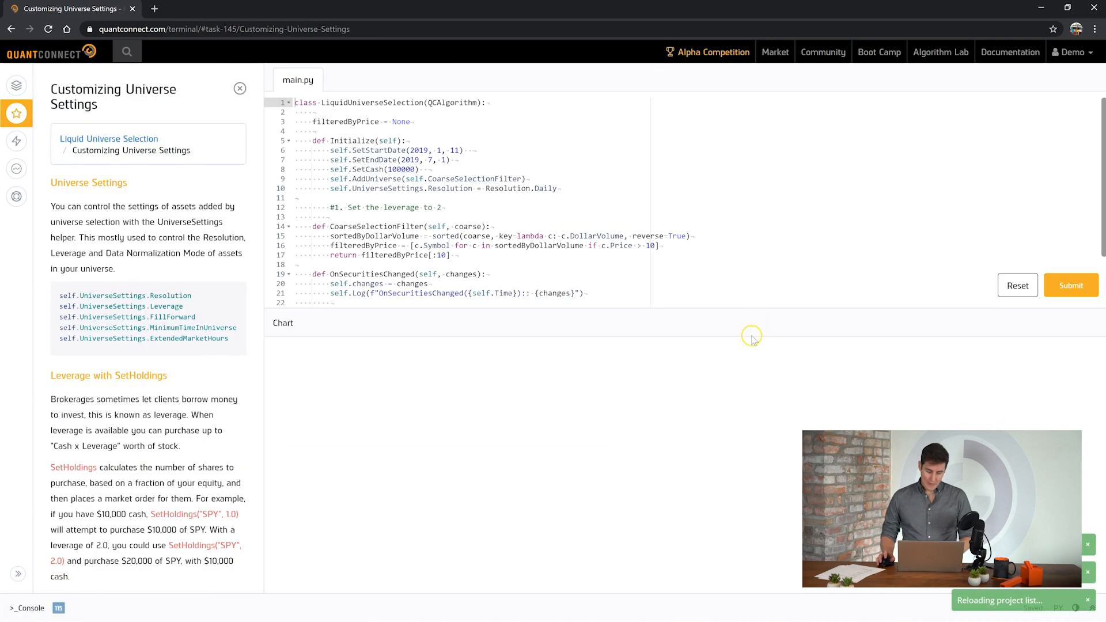
mouse_move(463, 250)
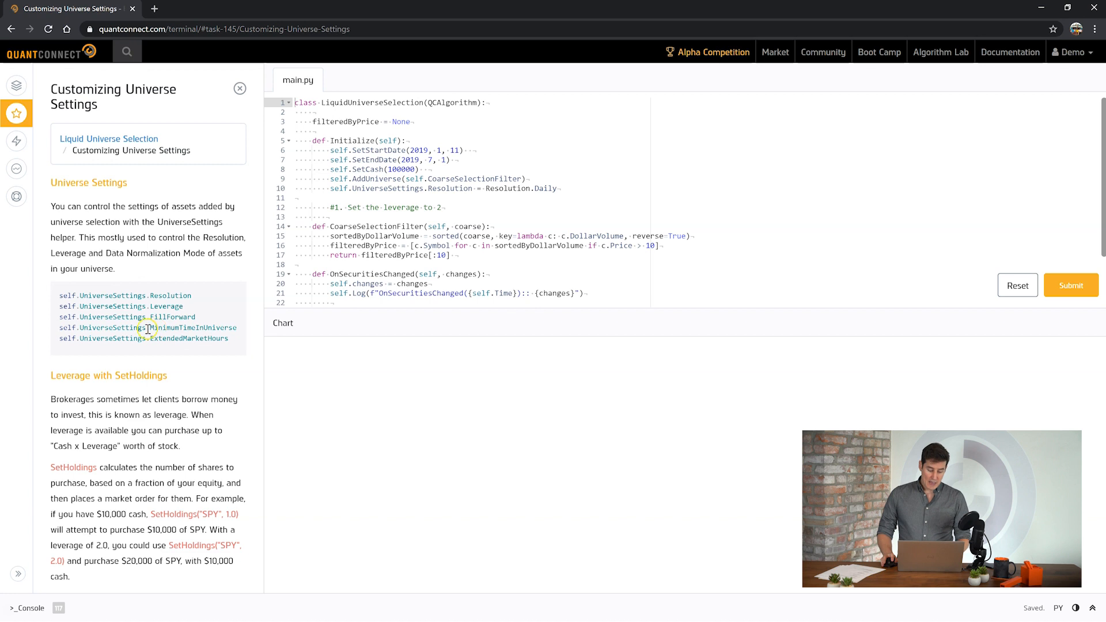
Review the UniverseSettings example in the lesson and scroll down to the Task Objectives.
double_click(189, 327)
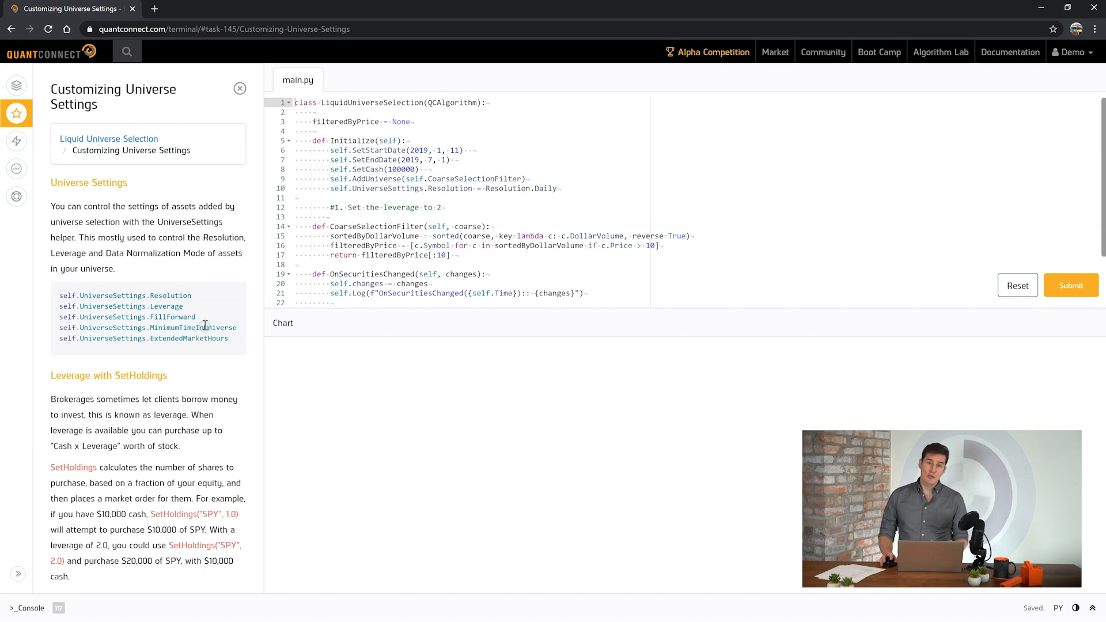
mouse_move(236, 353)
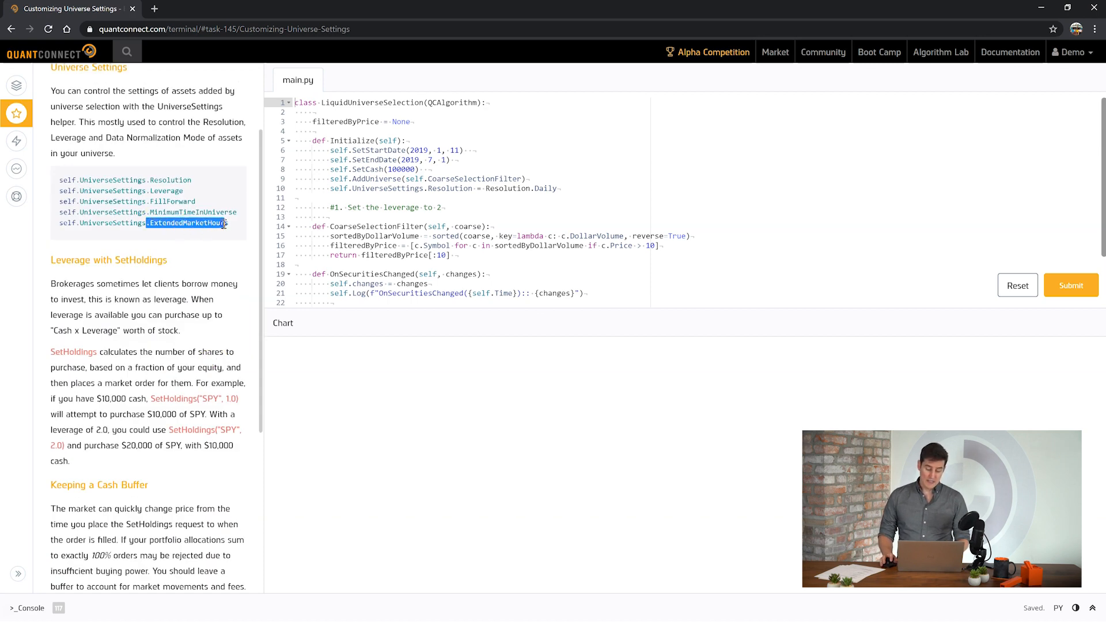
scroll(down, 3)
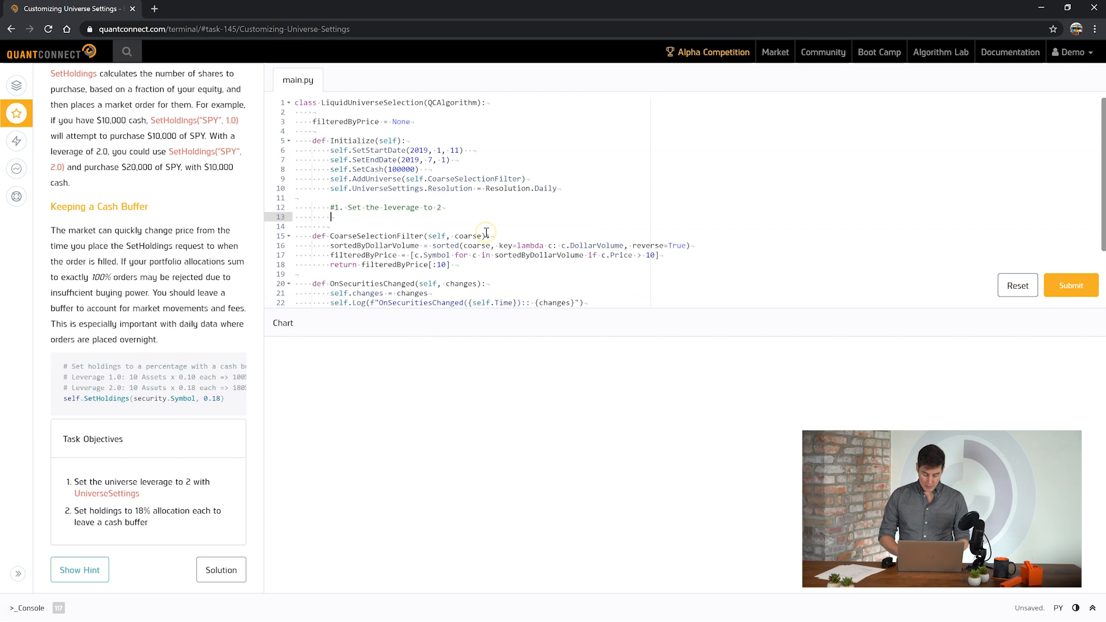
Write self.UniverseSettings.Leverage = 2 and change the SetHoldings allocation to 0.18.
text(self.UniverseSettings =)
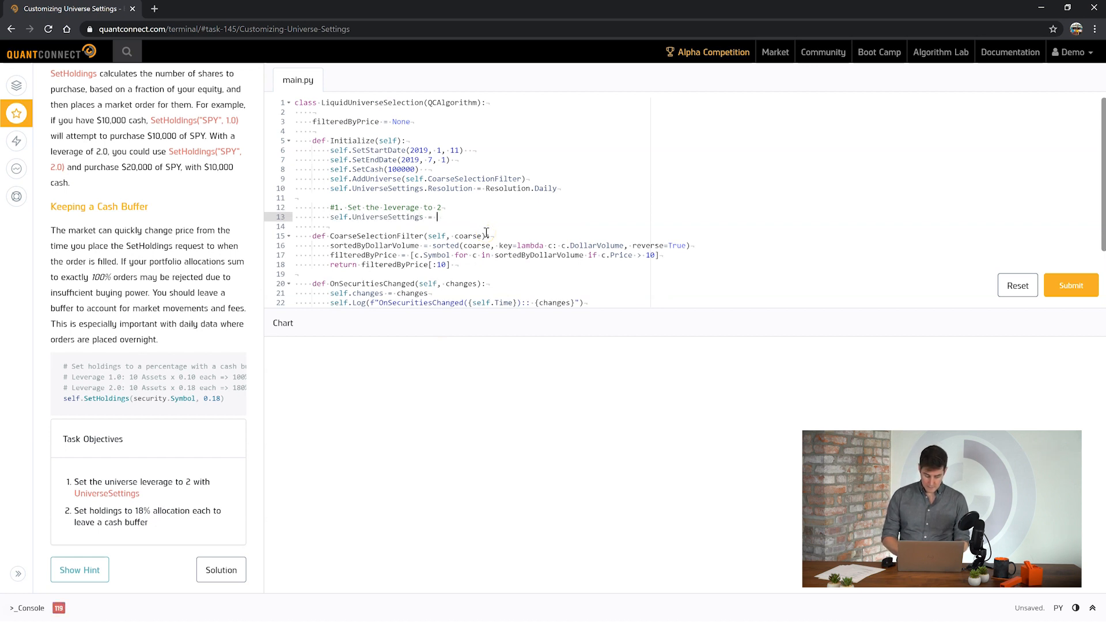
text(2)
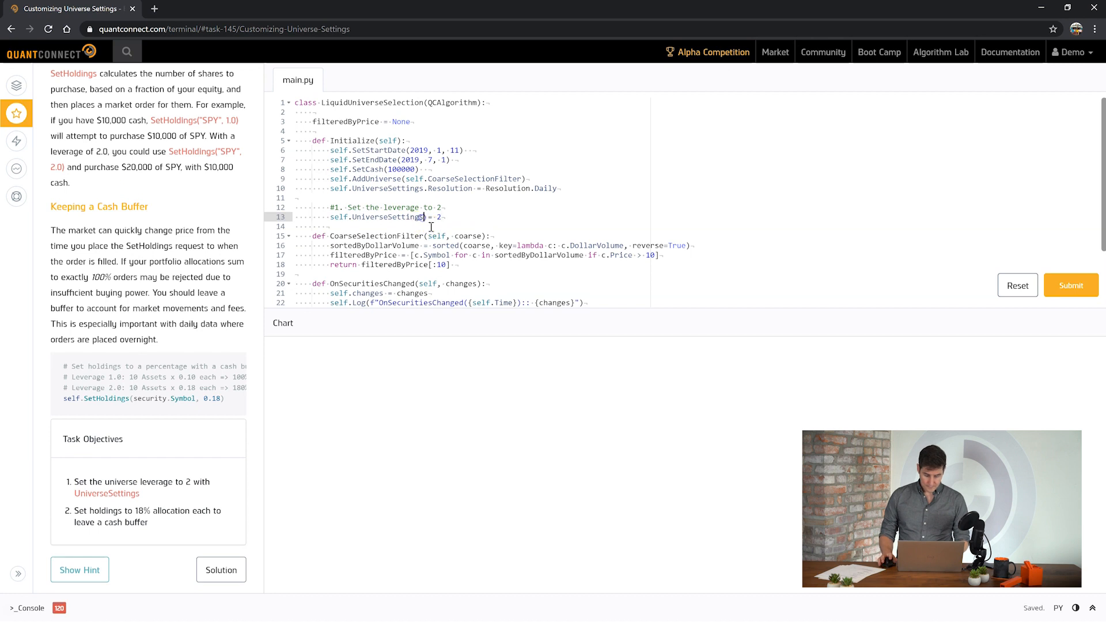
text(.Leverage)
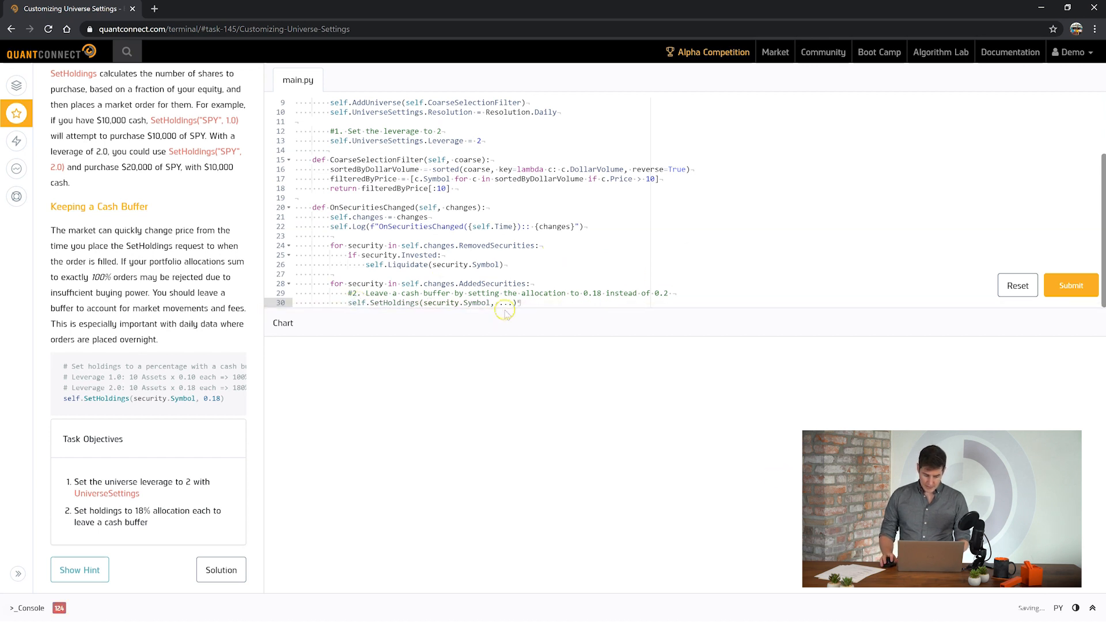
text(0)
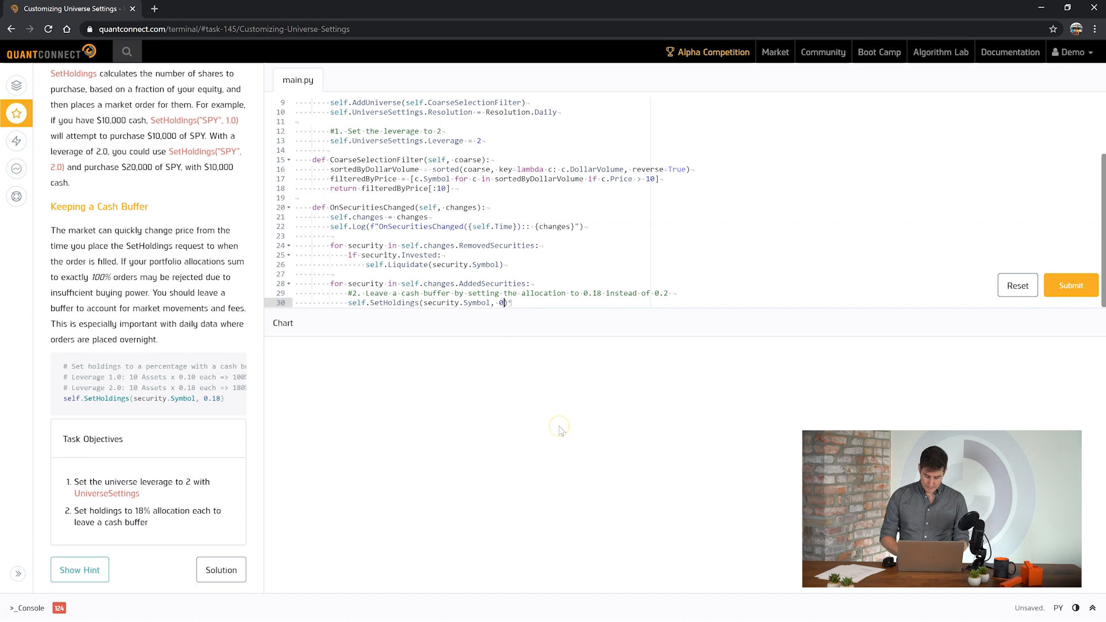
text(.18)
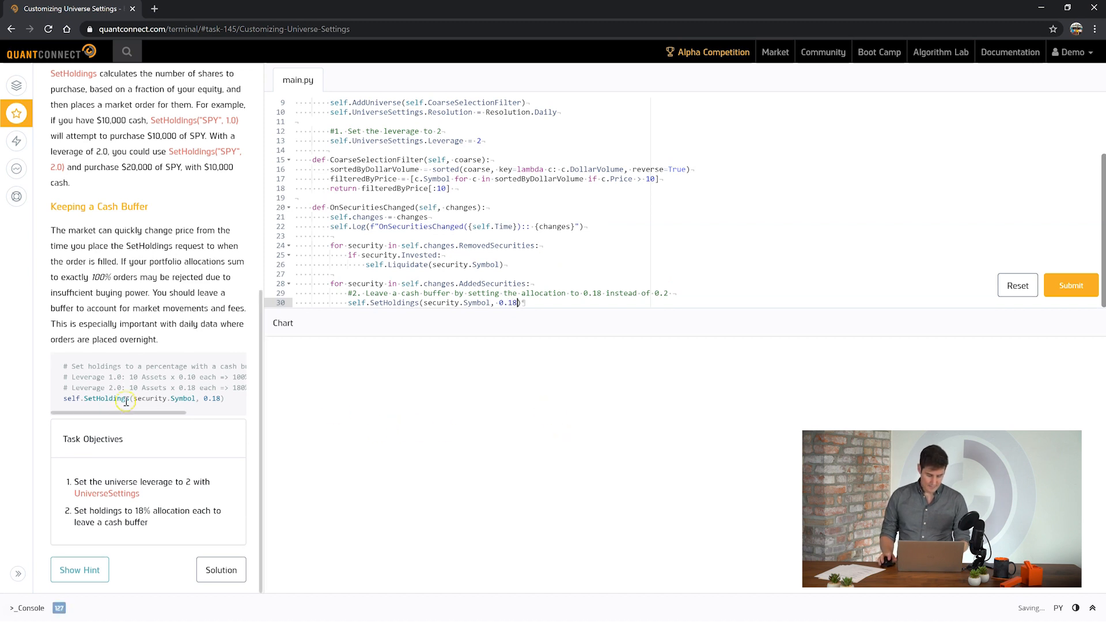
Check the SetHoldings example in the lesson and dismiss the popup without choosing an action.
double_click(209, 398)
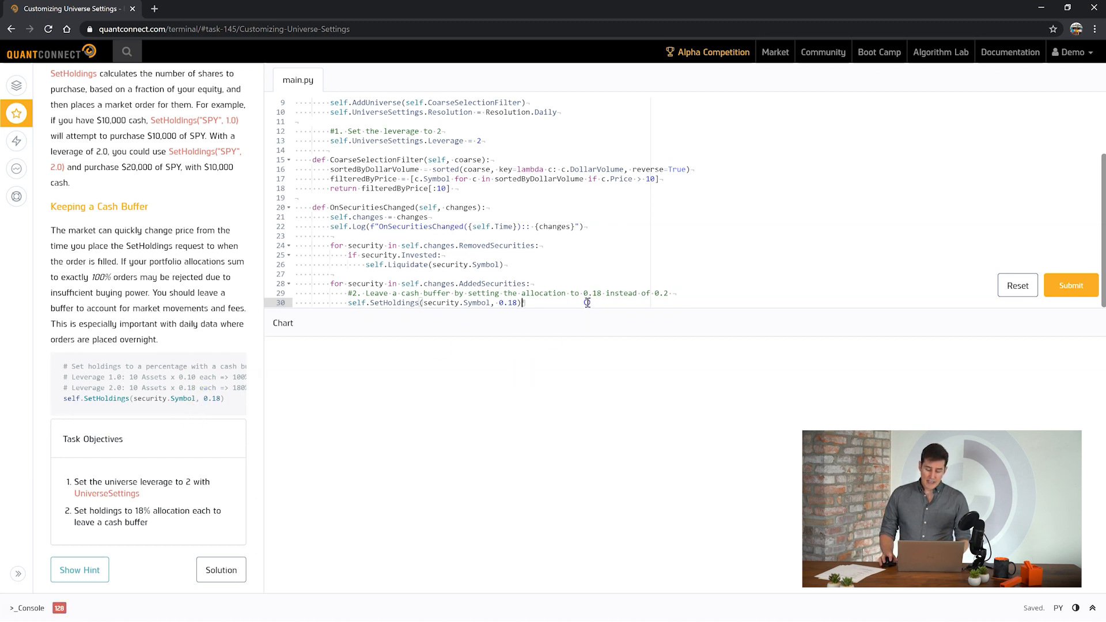
key(enter)
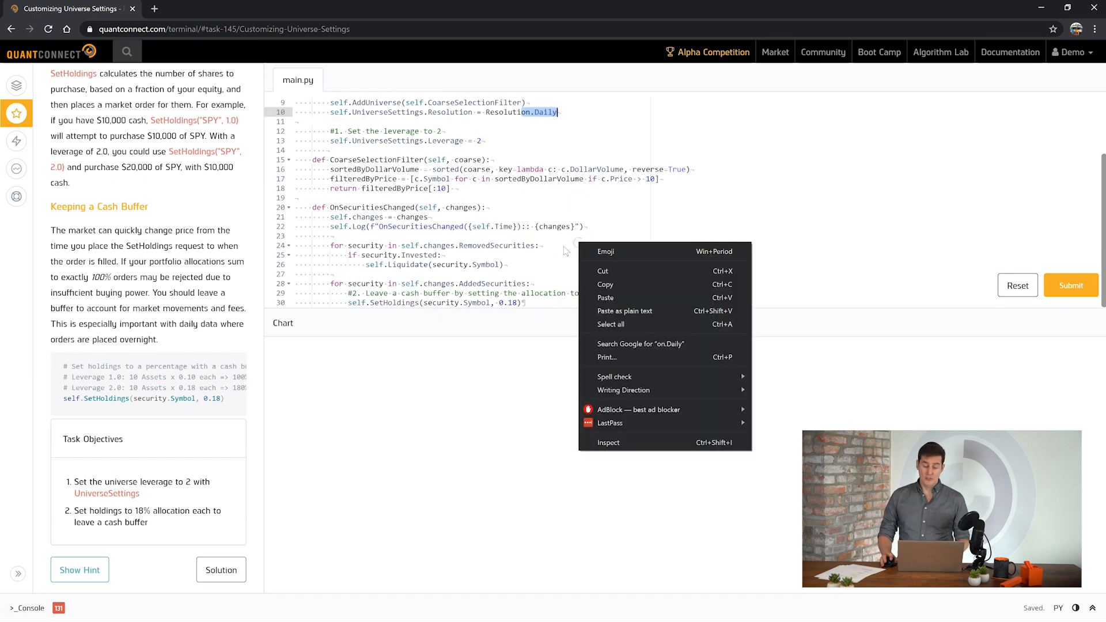
click(542, 253)
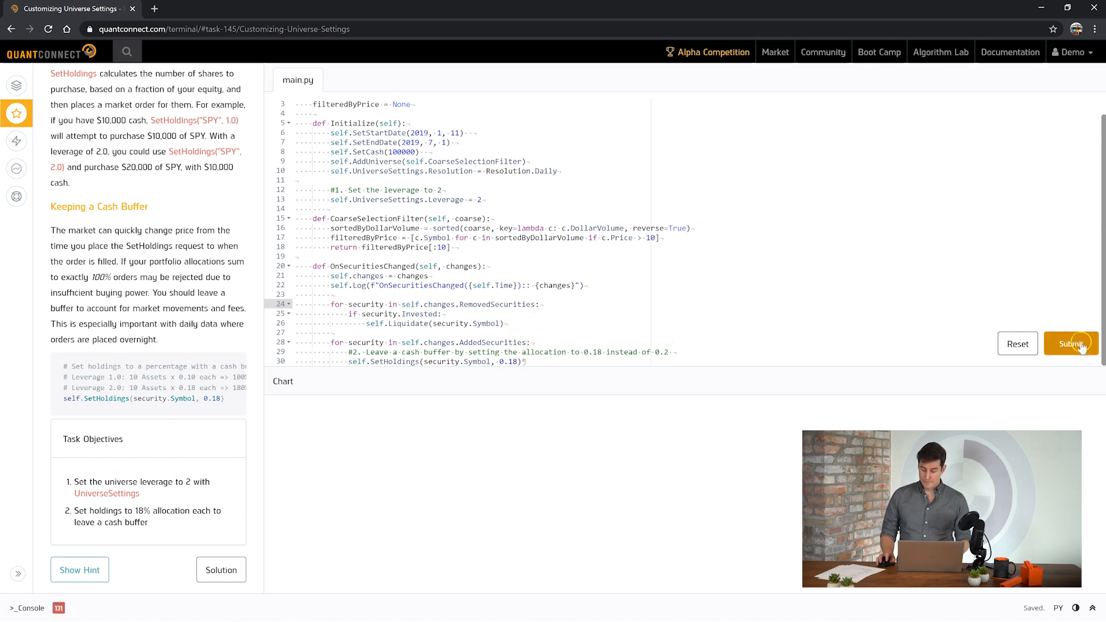
Submit the leverage and 0.18 allocation code and pass the Customizing Universe Settings task.
click(1068, 343)
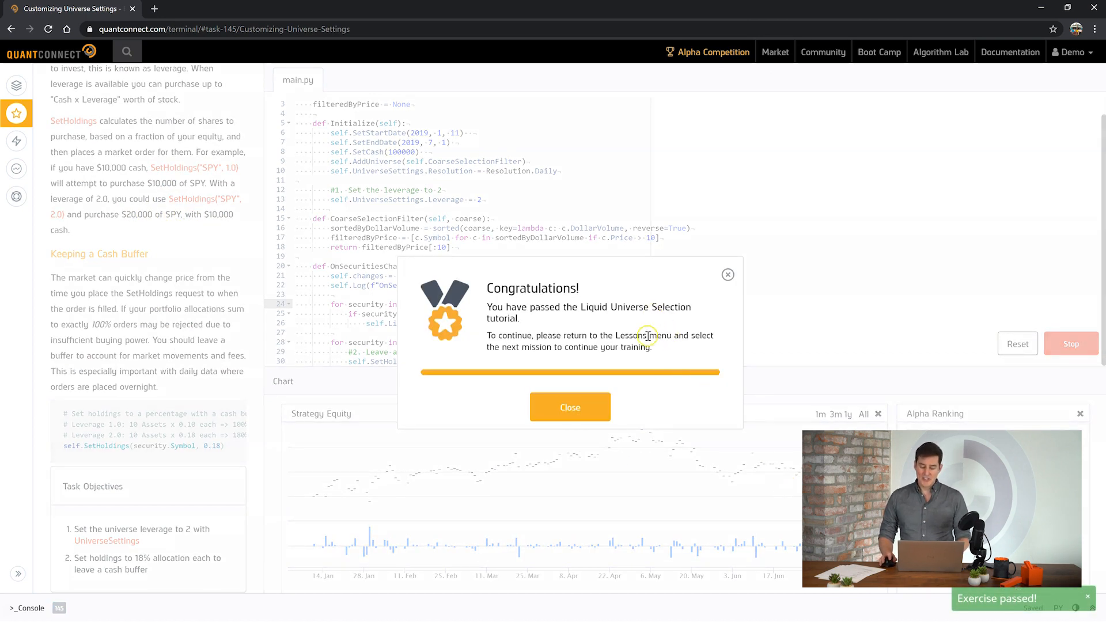
click(1068, 343)
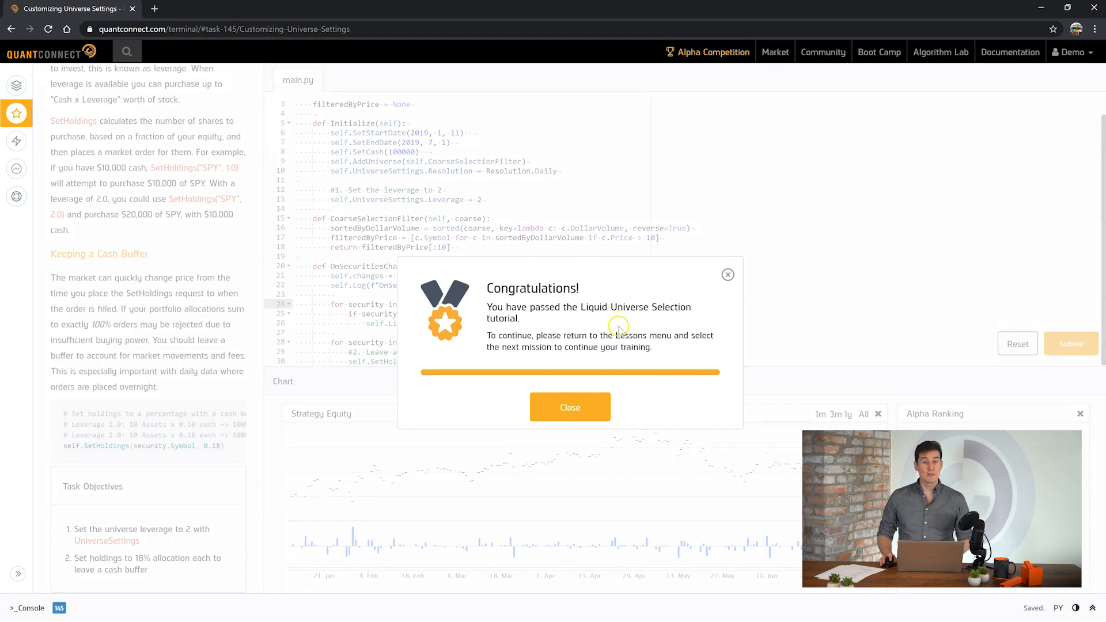